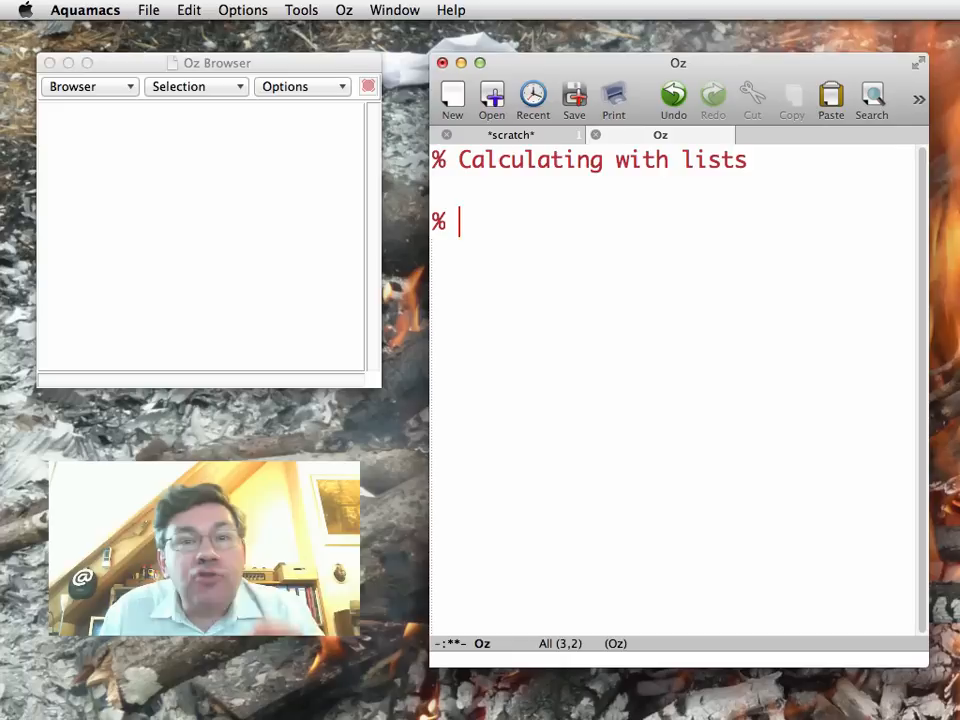
Write the 'Piece by piece' comment, a declare statement and the binding X1=6|X2
{"action": "type", "text": "Piece by piec"}
{"action": "left_click", "coordinate": [673, 252]}
{"action": "type", "text": "d"}
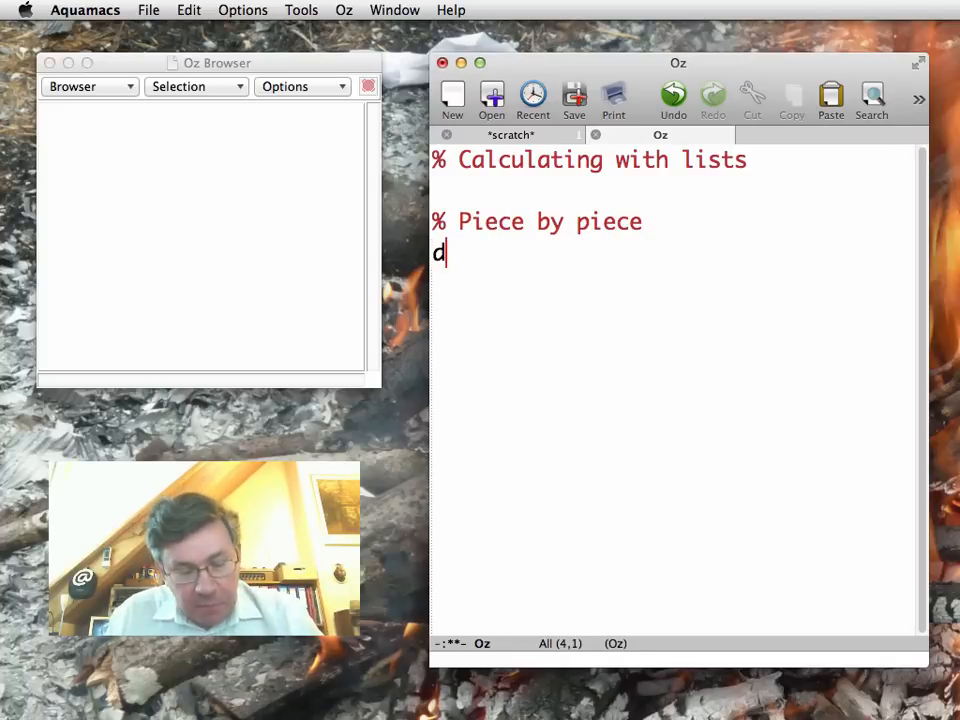
{"action": "type", "text": "eclare"}
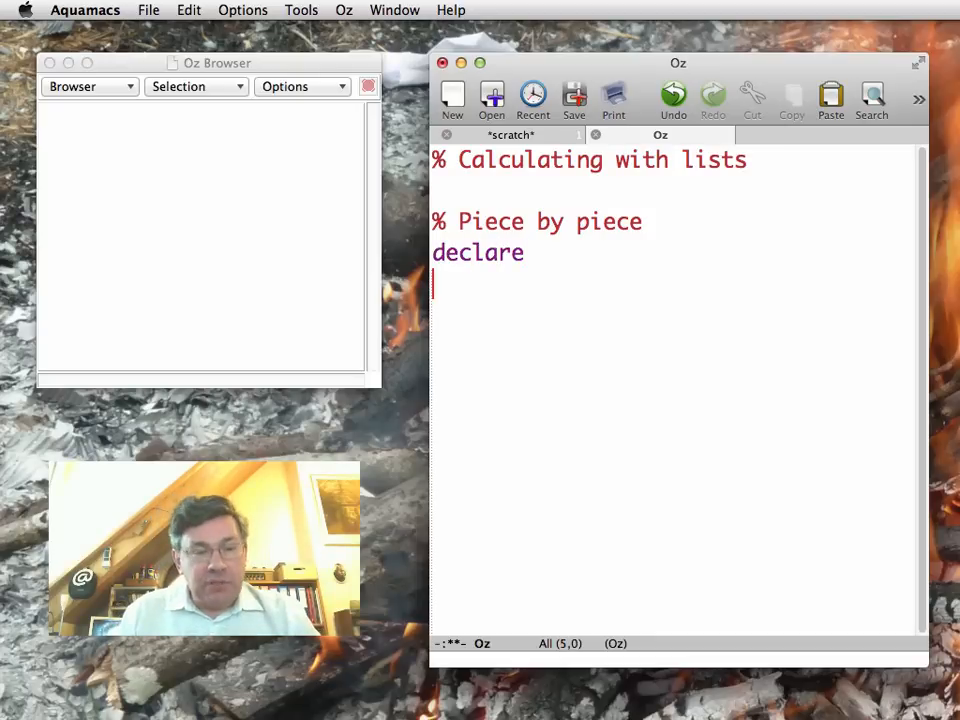
{"action": "type", "text": "X1="}
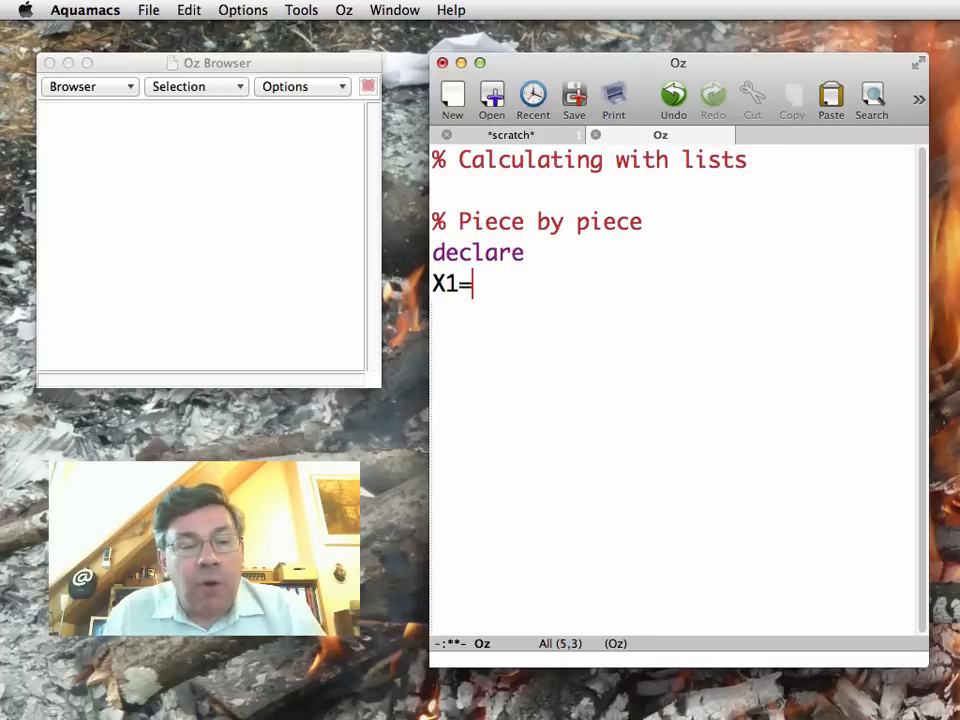
{"action": "type", "text": "6"}
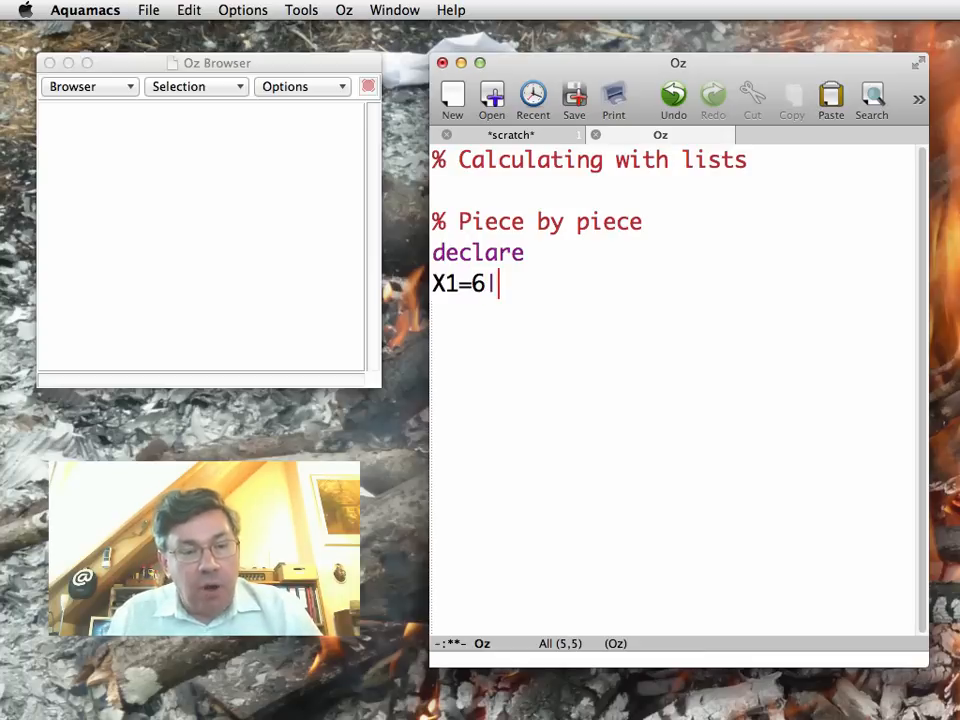
{"action": "type", "text": "|X2"}
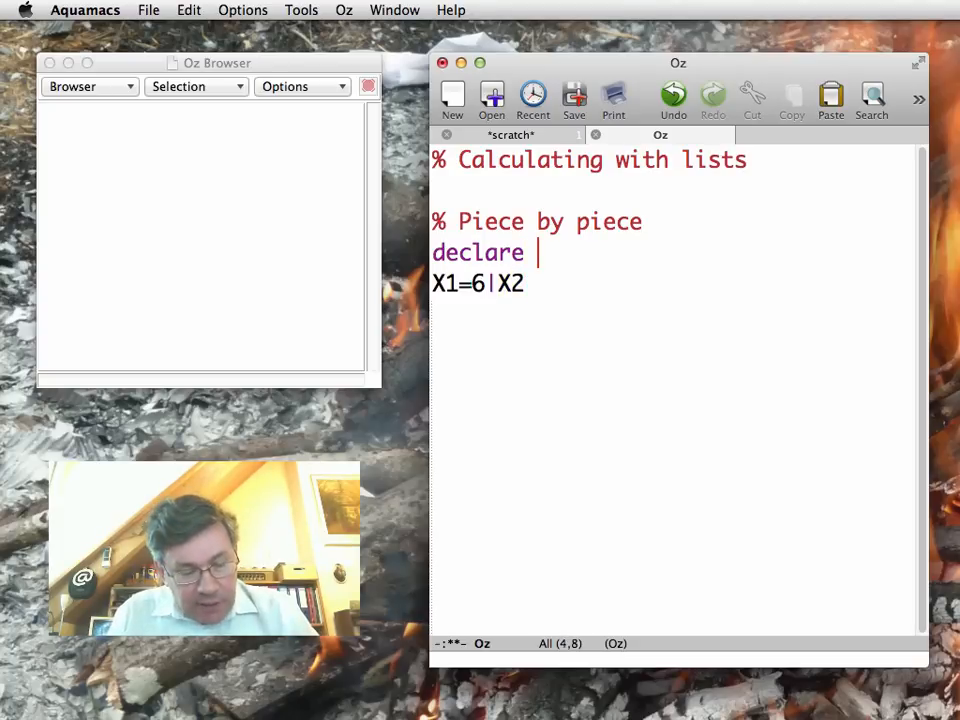
Declare 'X1 X2 in' and add {Browse X1}, so the browser shows 6|_
{"action": "type", "text": "X1 X"}
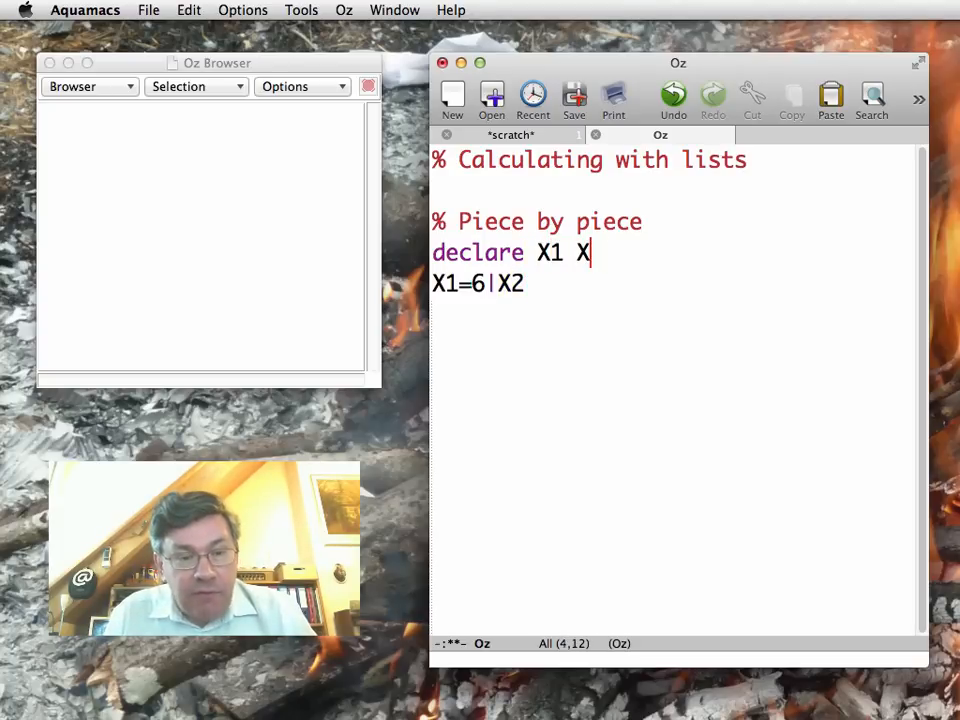
{"action": "type", "text": "2"}
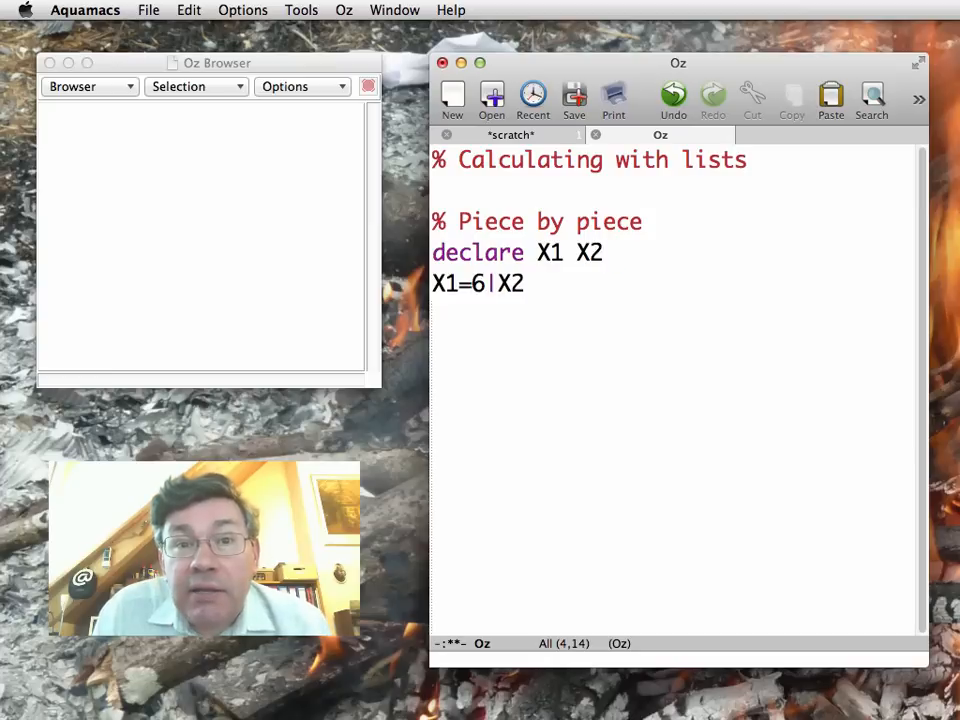
{"action": "type", "text": "in"}
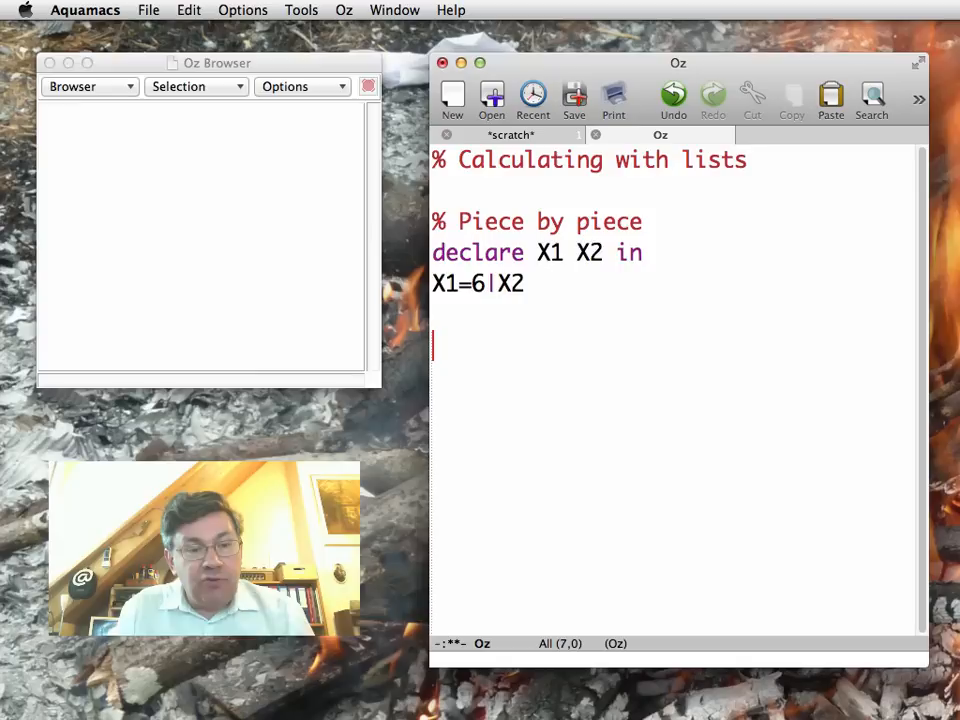
{"action": "type", "text": "{Browse"}
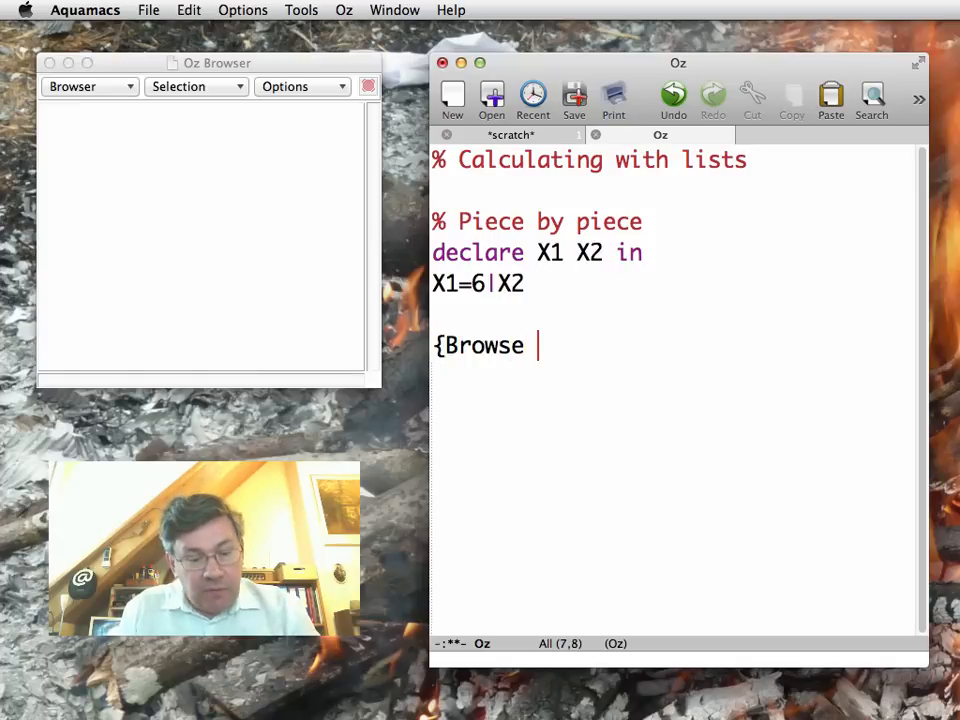
{"action": "type", "text": "X1}"}
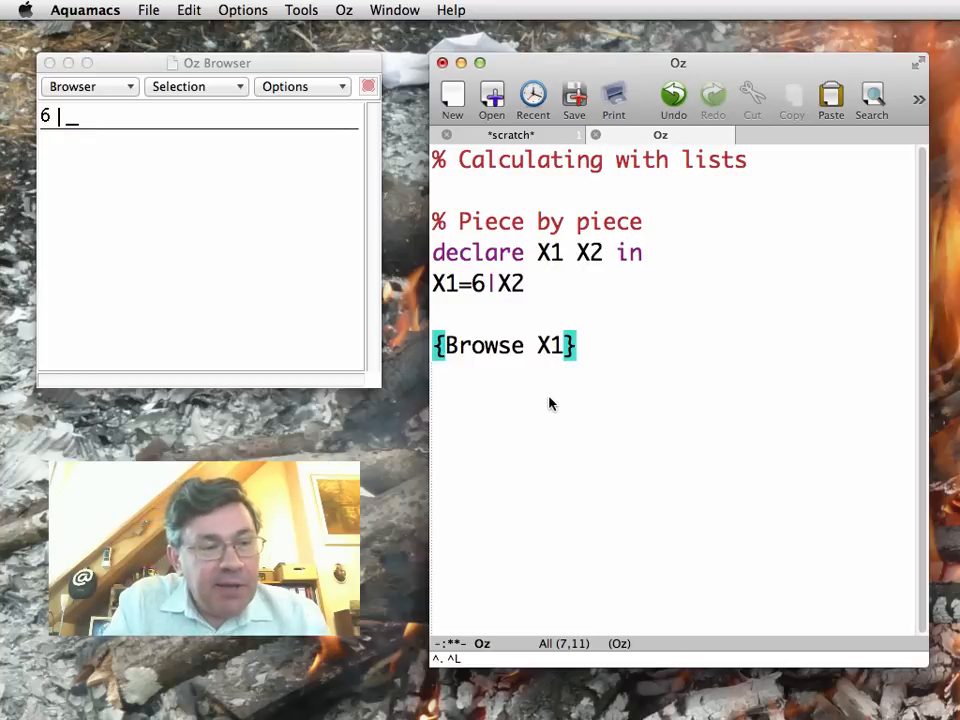
{"action": "mouse_move", "coordinate": [592, 392]}
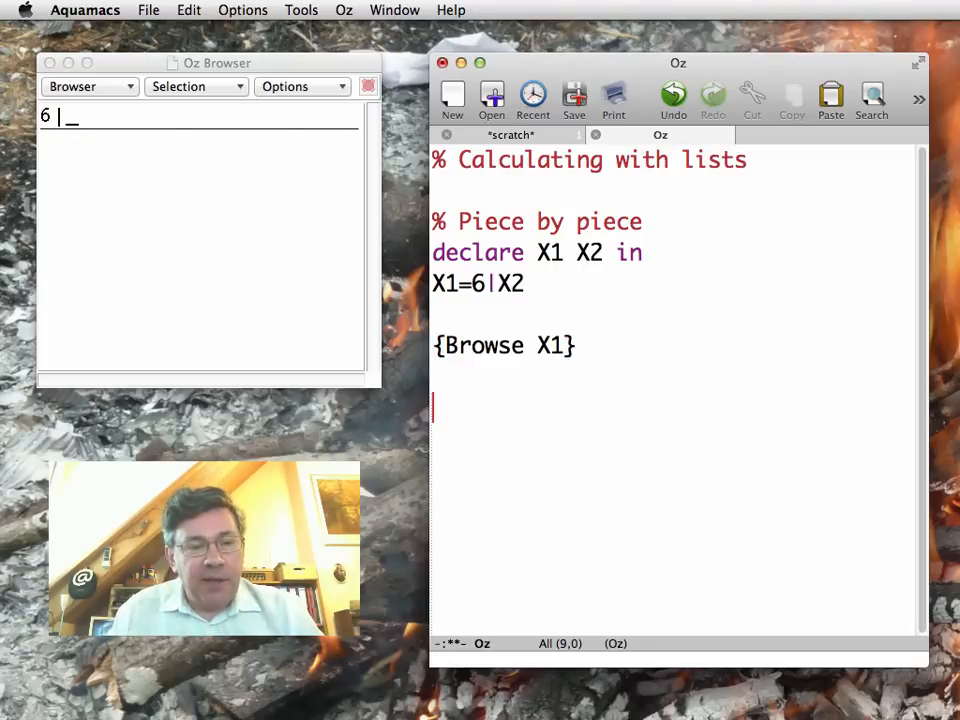
Declare X3 and bind X2=7|X3, so the browser shows 6|7|_
{"action": "type", "text": "declare"}
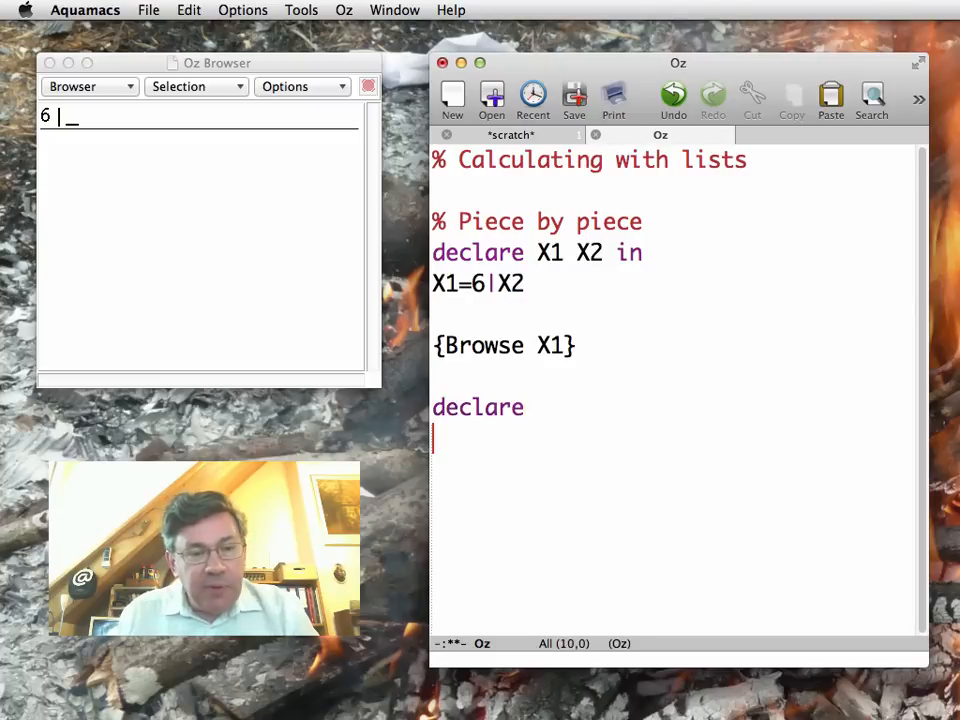
{"action": "type", "text": "X2="}
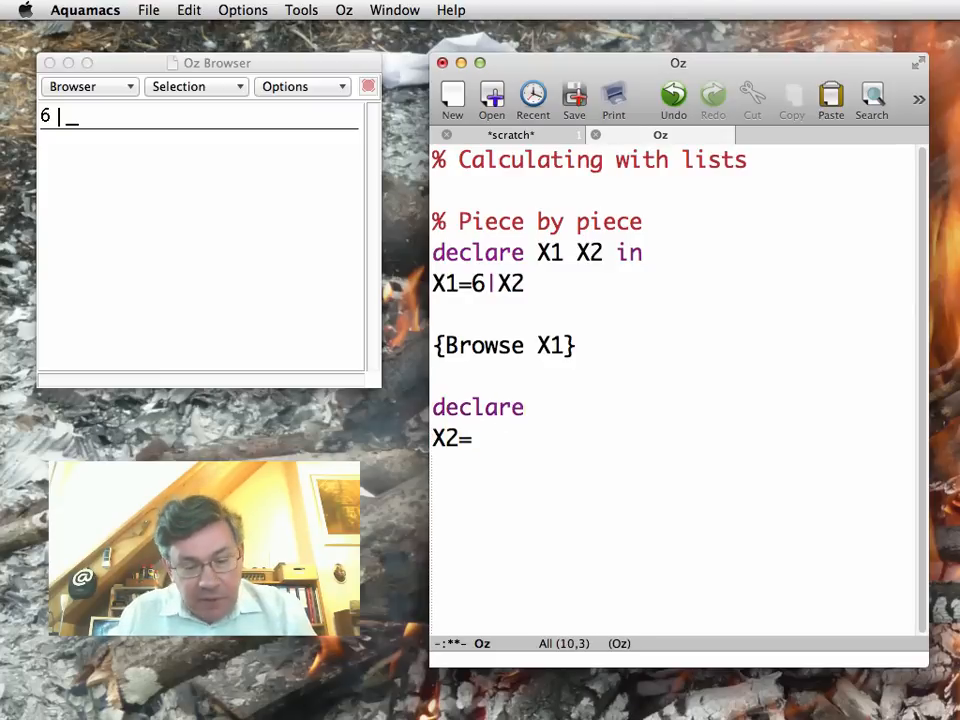
{"action": "type", "text": "7|X3"}
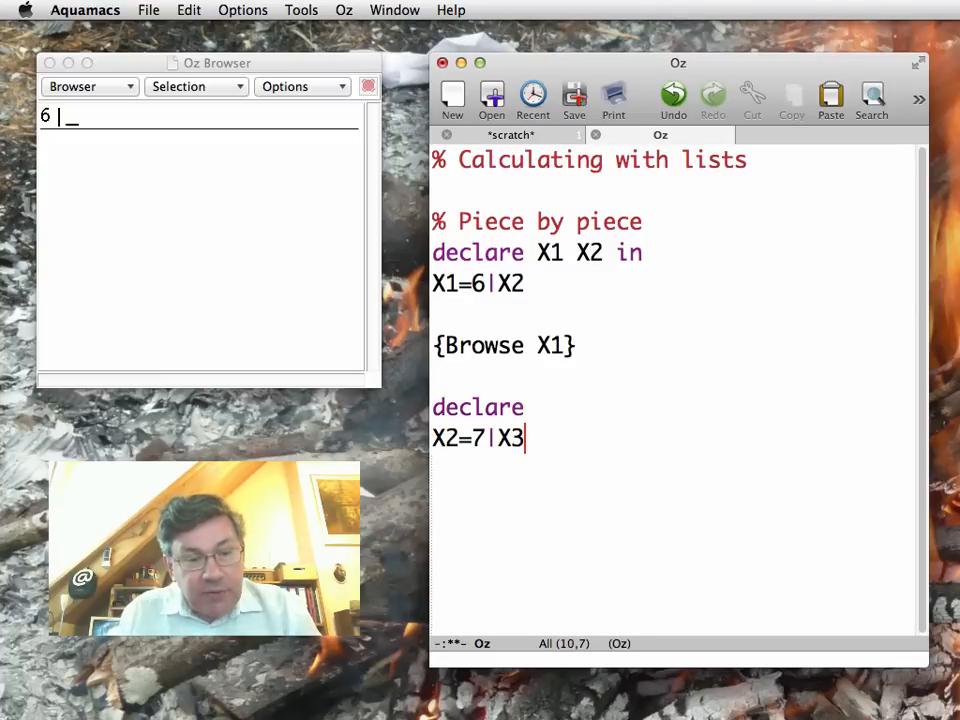
{"action": "mouse_move", "coordinate": [453, 456]}
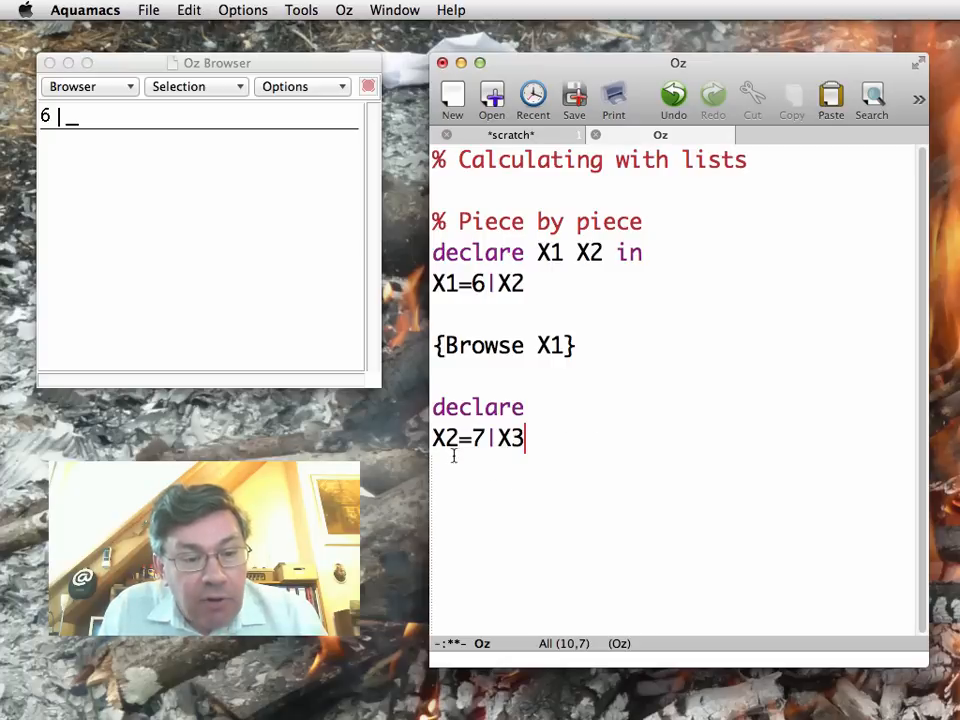
{"action": "double_click", "coordinate": [445, 438]}
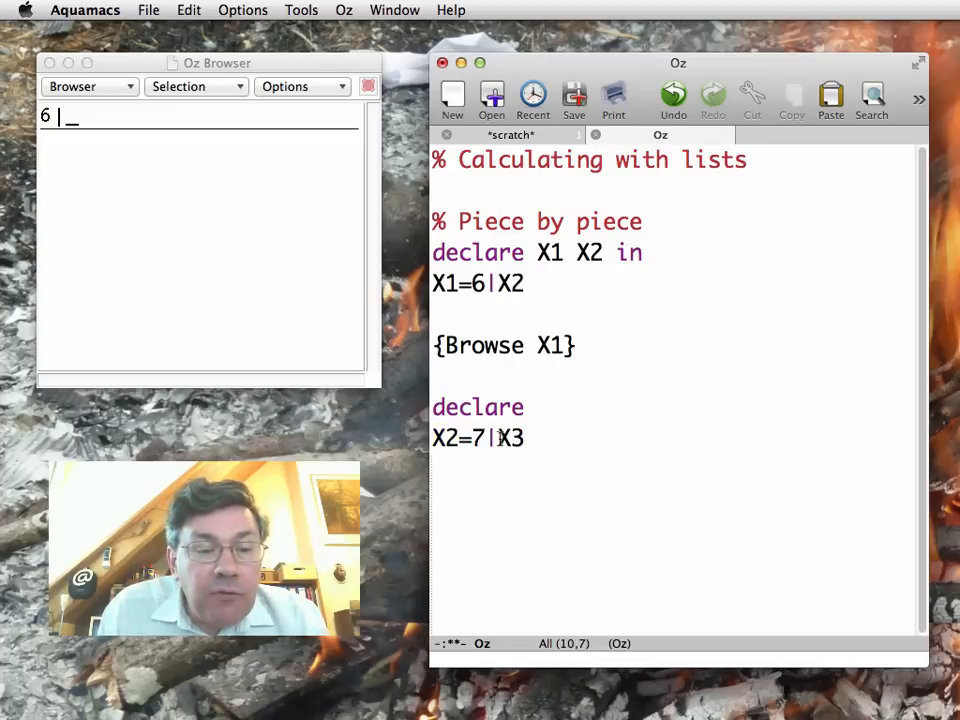
{"action": "left_click", "coordinate": [527, 407]}
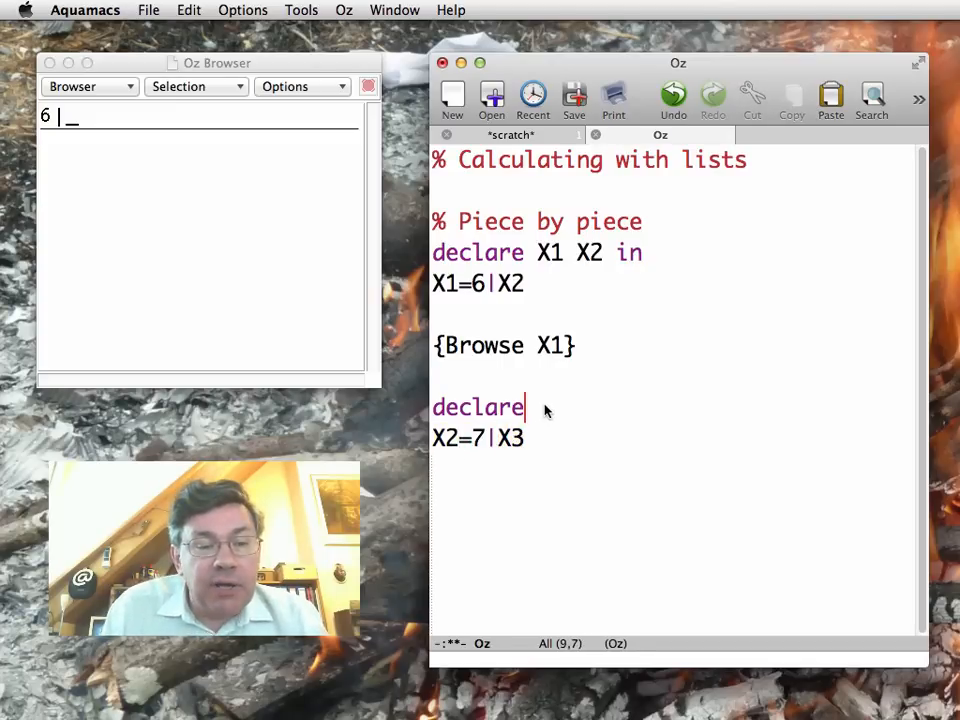
{"action": "type", "text": "X3"}
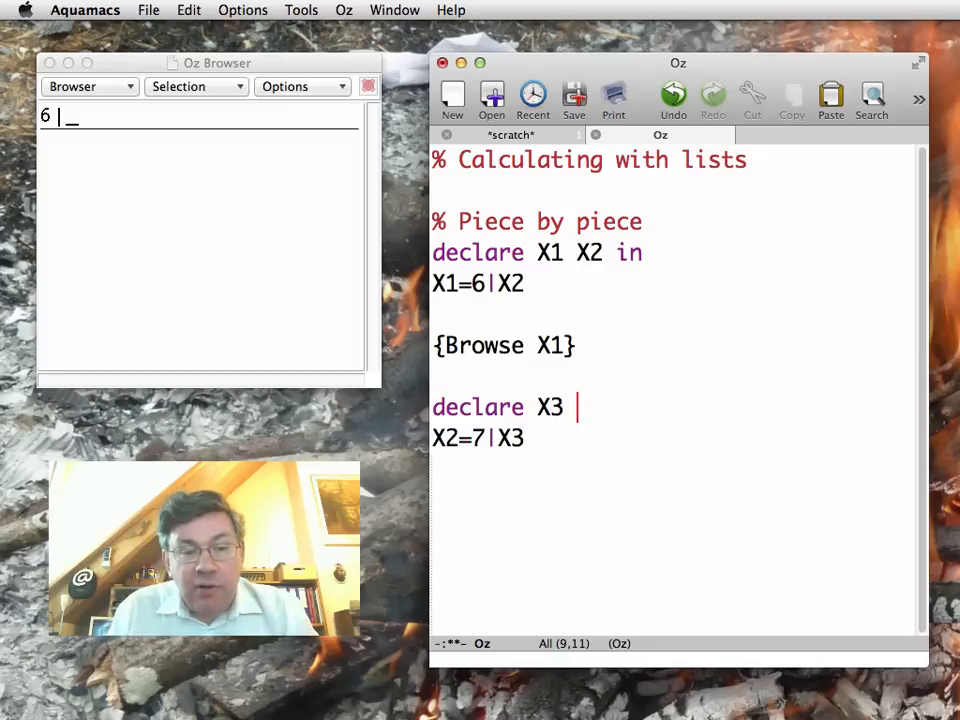
{"action": "type", "text": "in"}
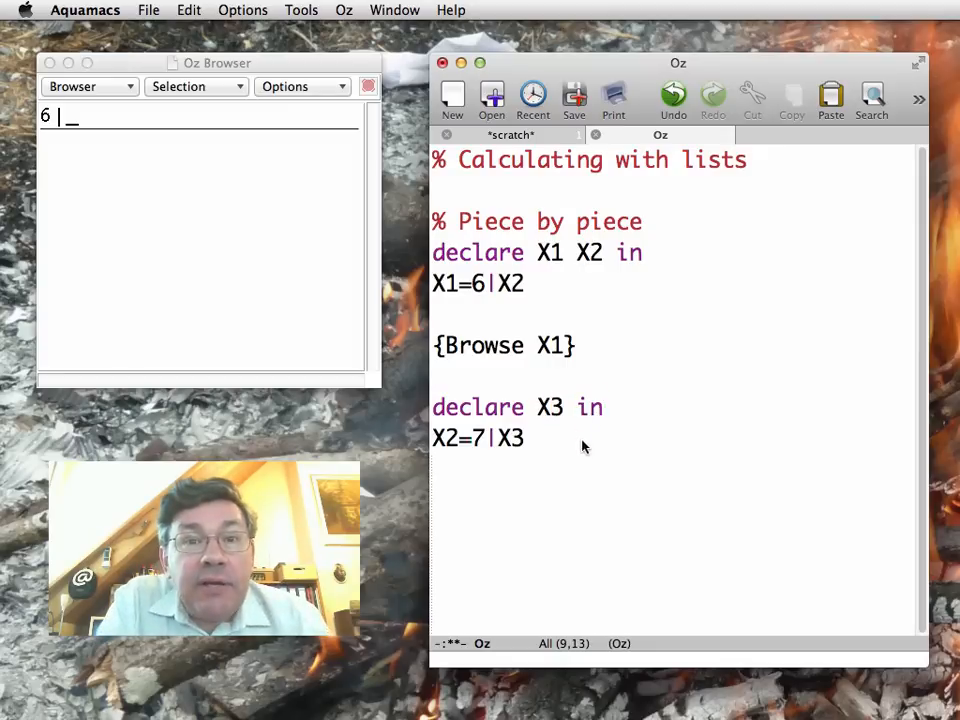
{"action": "double_click", "coordinate": [550, 407]}
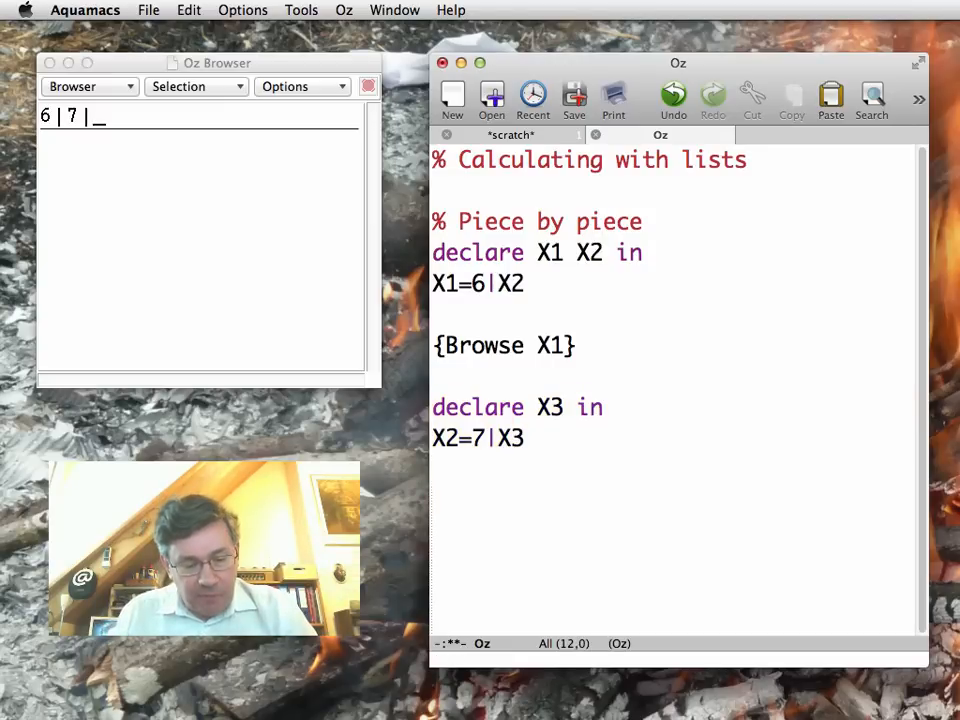
Bind X3=nil and browse X1 again, giving 6|7|nil and [6 7]
{"action": "type", "text": "X3=nil"}
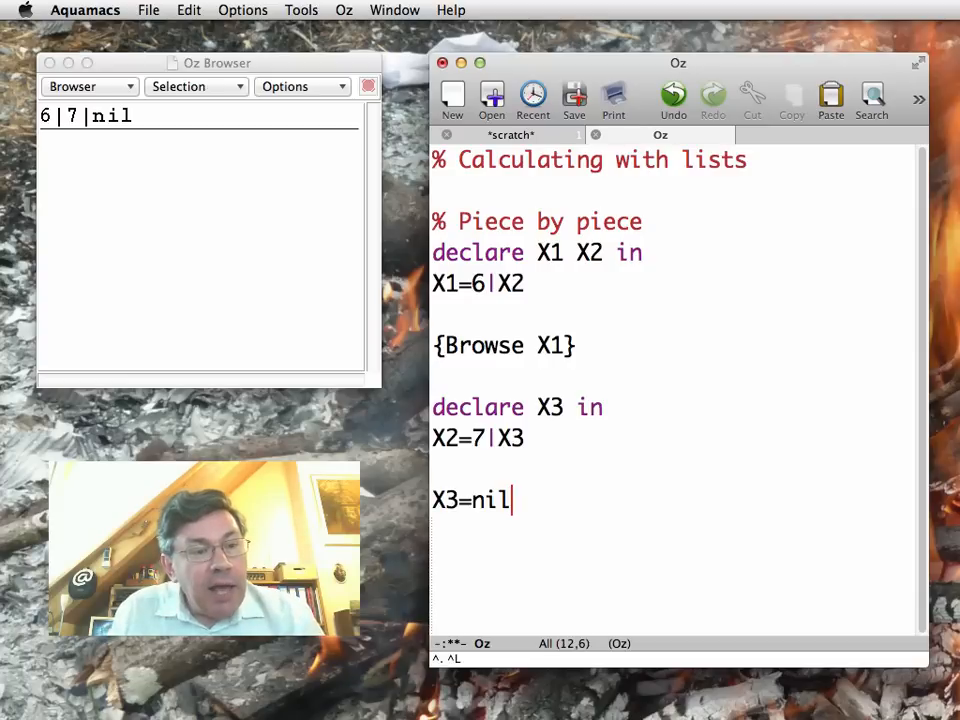
{"action": "mouse_move", "coordinate": [320, 337]}
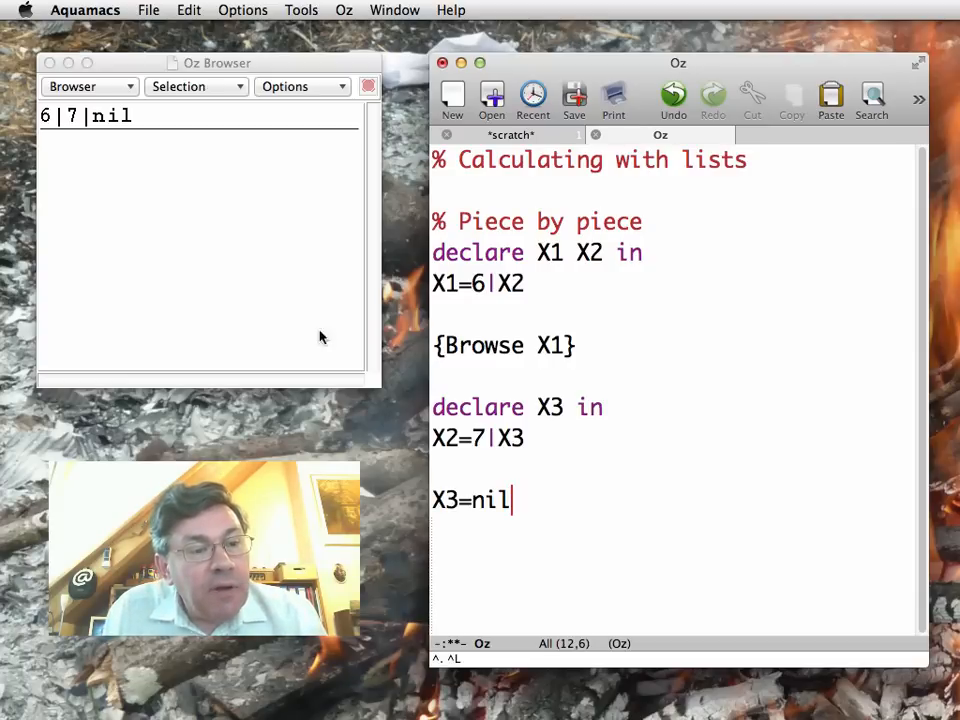
{"action": "mouse_move", "coordinate": [95, 146]}
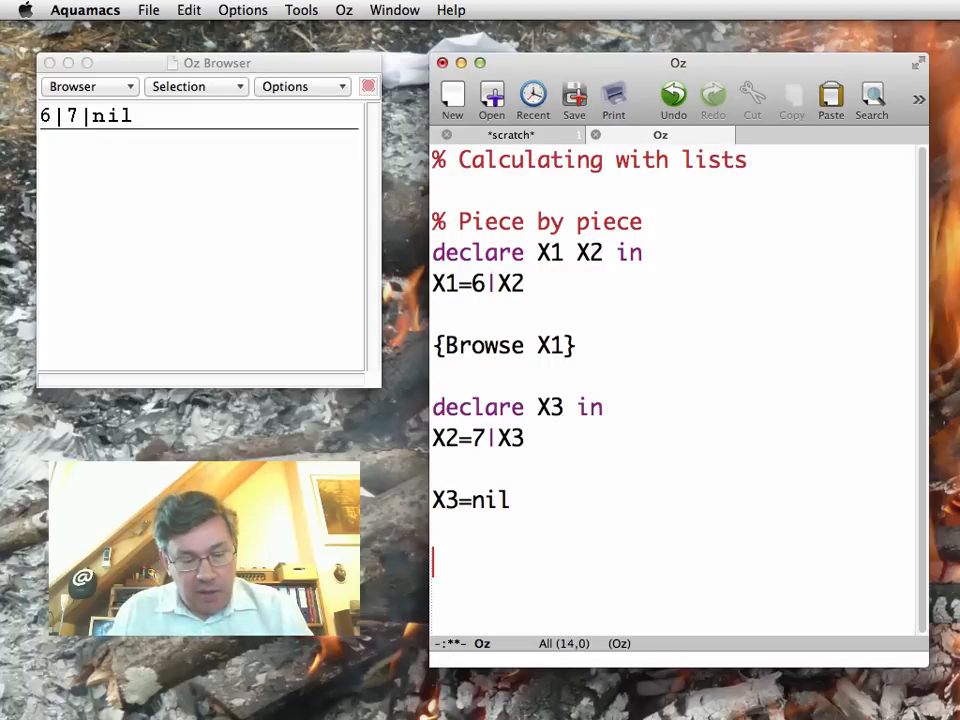
{"action": "type", "text": "{Browse"}
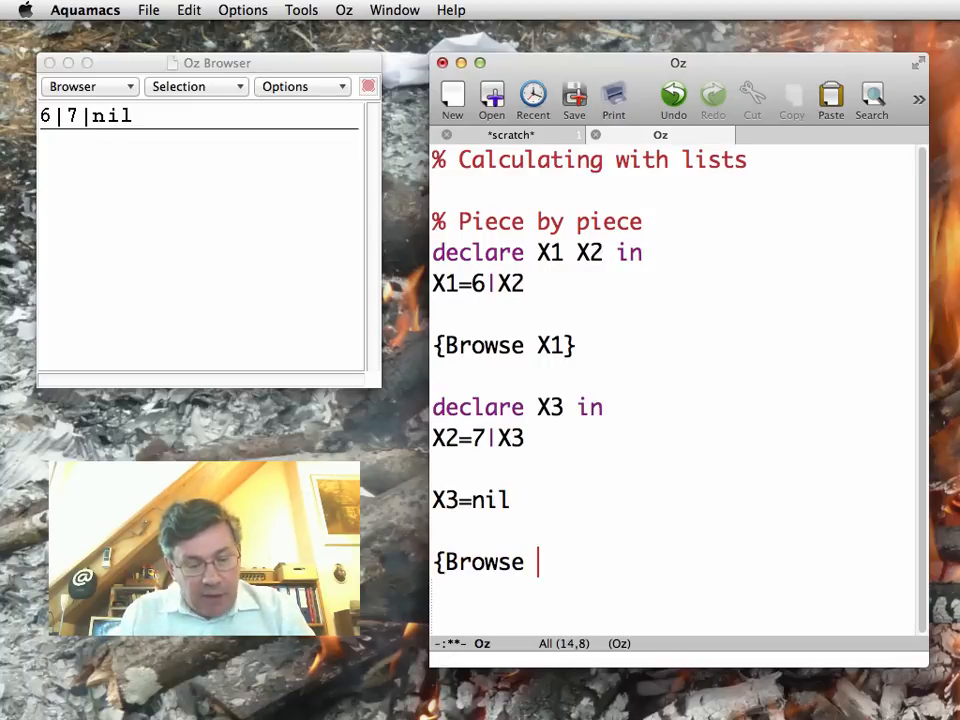
{"action": "type", "text": "X1}"}
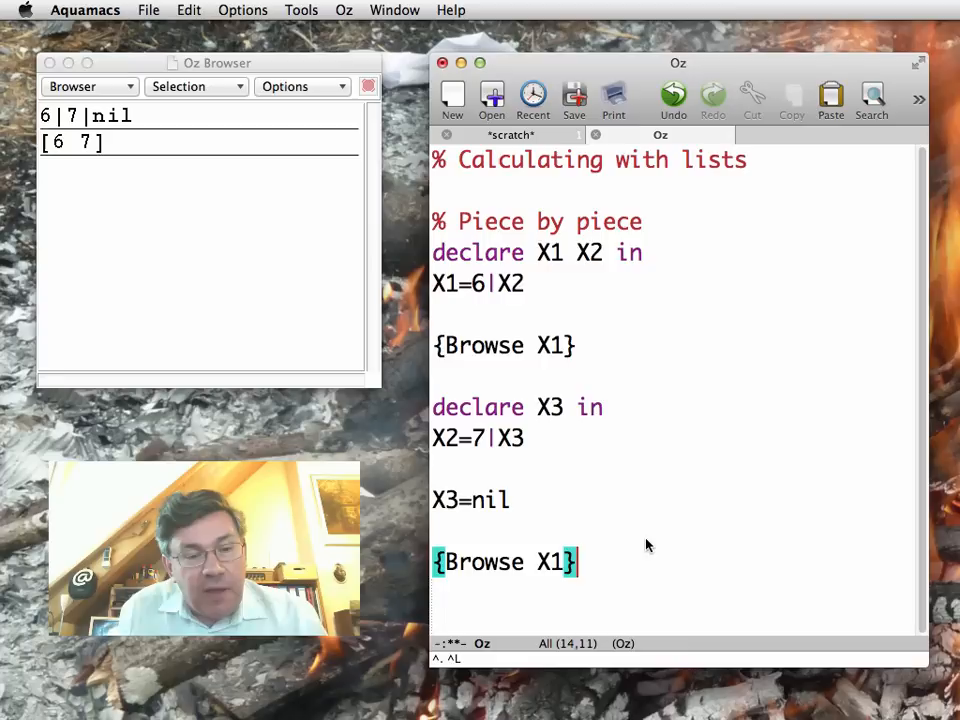
Browse [6 7]==6|7|nil to get true, and begin a '% Built' comment
{"action": "key", "text": "Return"}
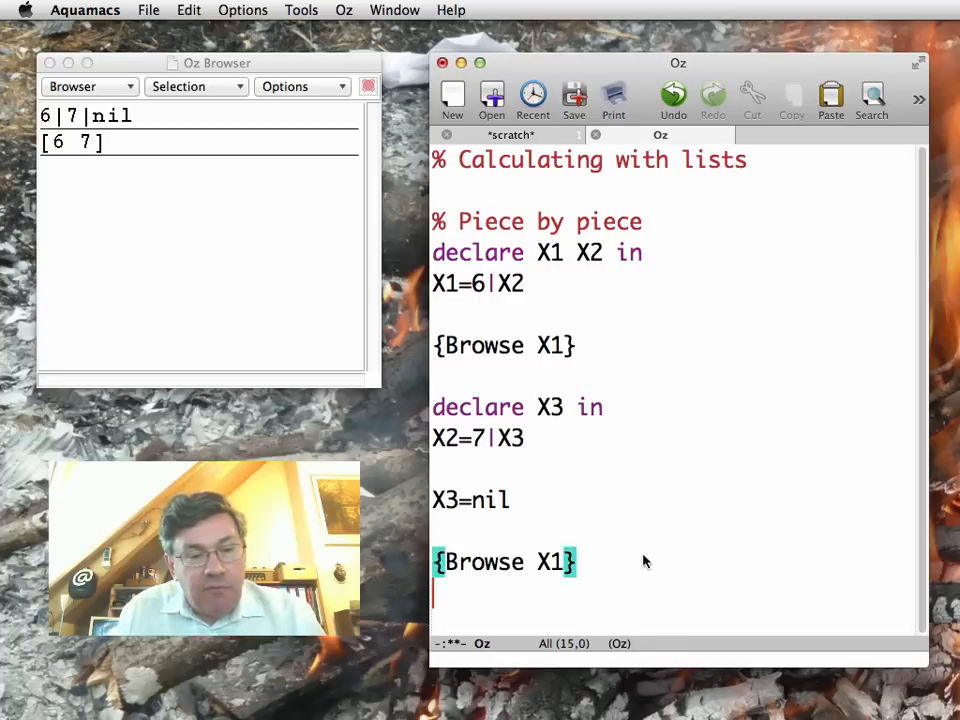
{"action": "type", "text": "{B"}
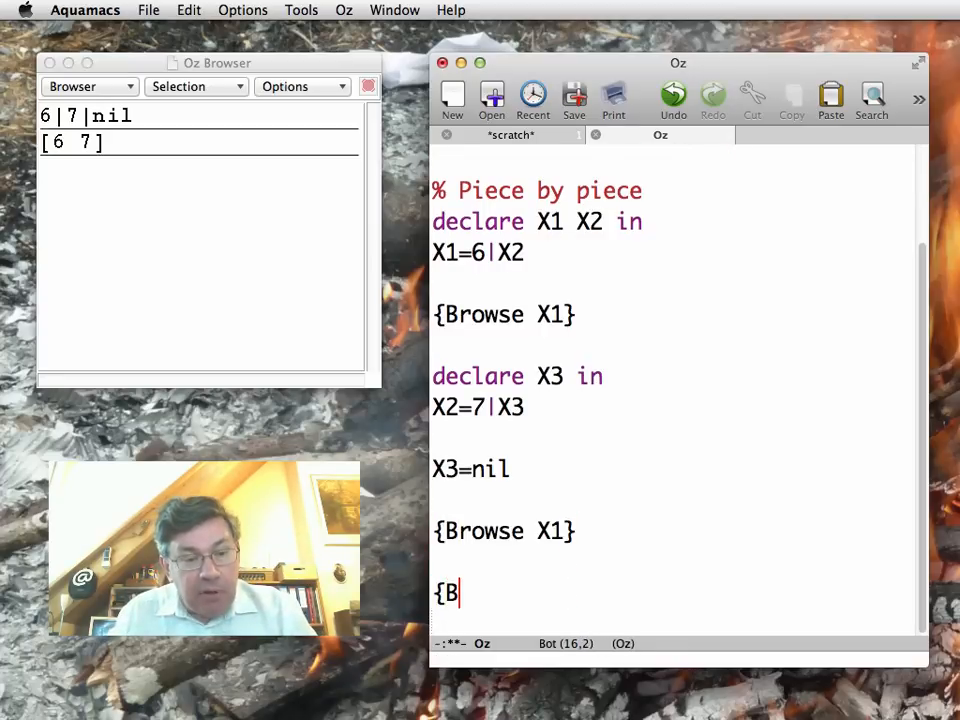
{"action": "type", "text": "rowse [6 7"}
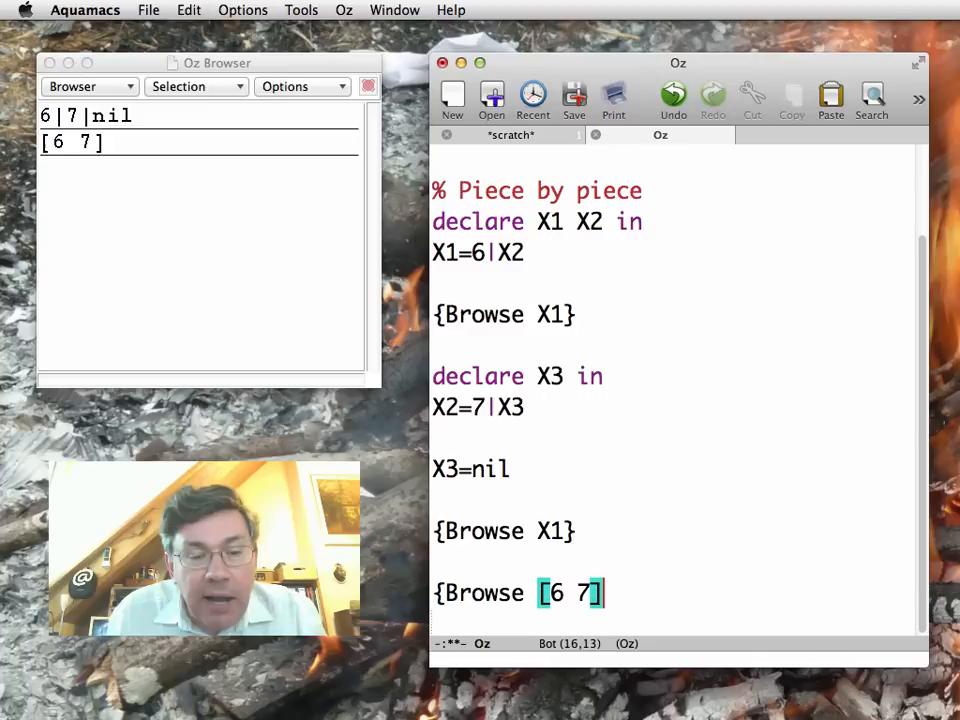
{"action": "type", "text": "==6|"}
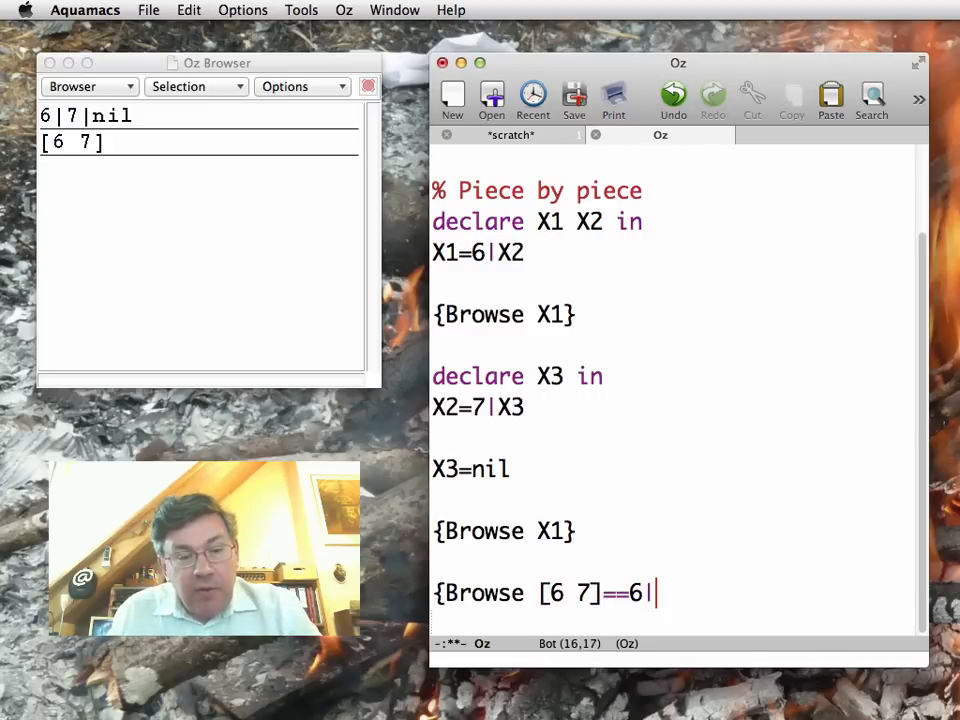
{"action": "type", "text": "7|nil"}
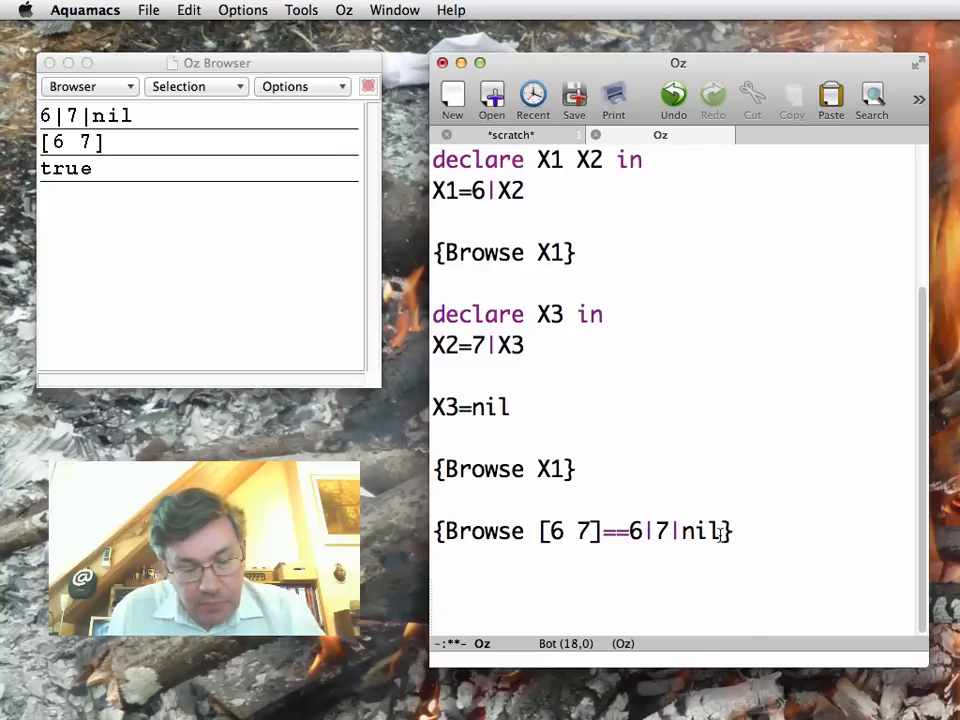
{"action": "type", "text": "% Built"}
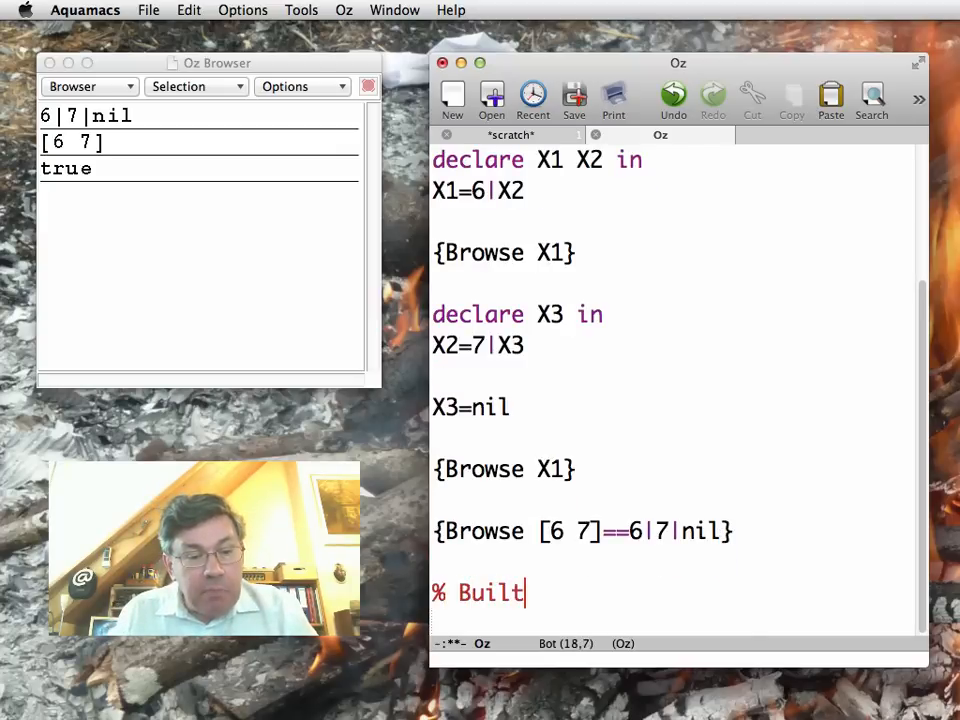
Add a '% Built-in functions for lists' section browsing X1 and X1.1, showing [6 7] and 6
{"action": "type", "text": "-in functions for lists"}
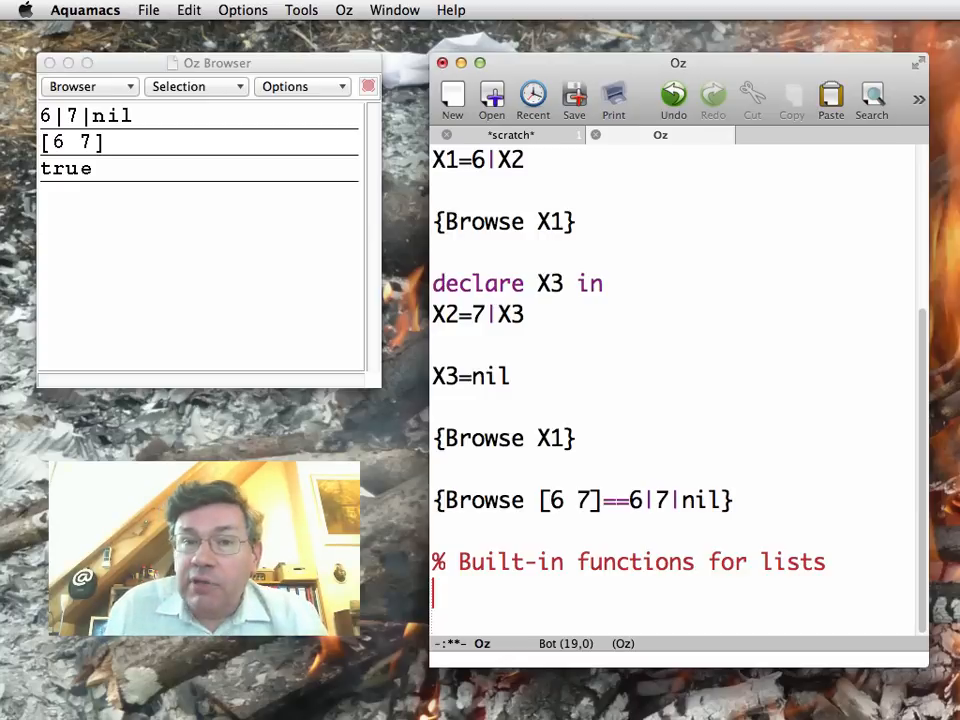
{"action": "type", "text": "{Br"}
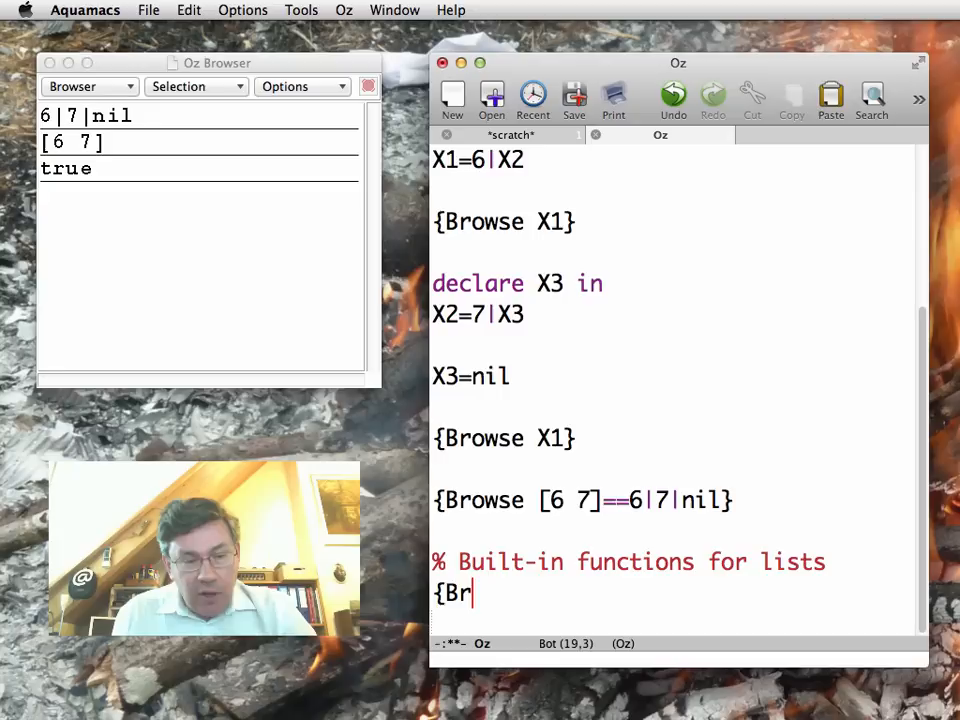
{"action": "type", "text": "owse X1}"}
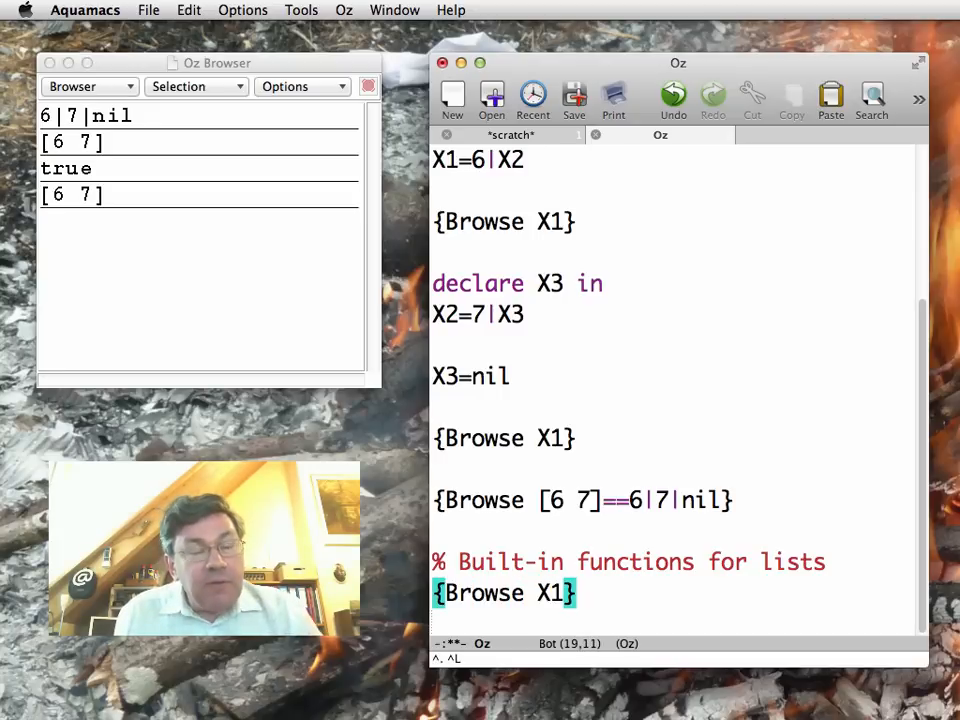
{"action": "type", "text": "{Browse X1.1"}
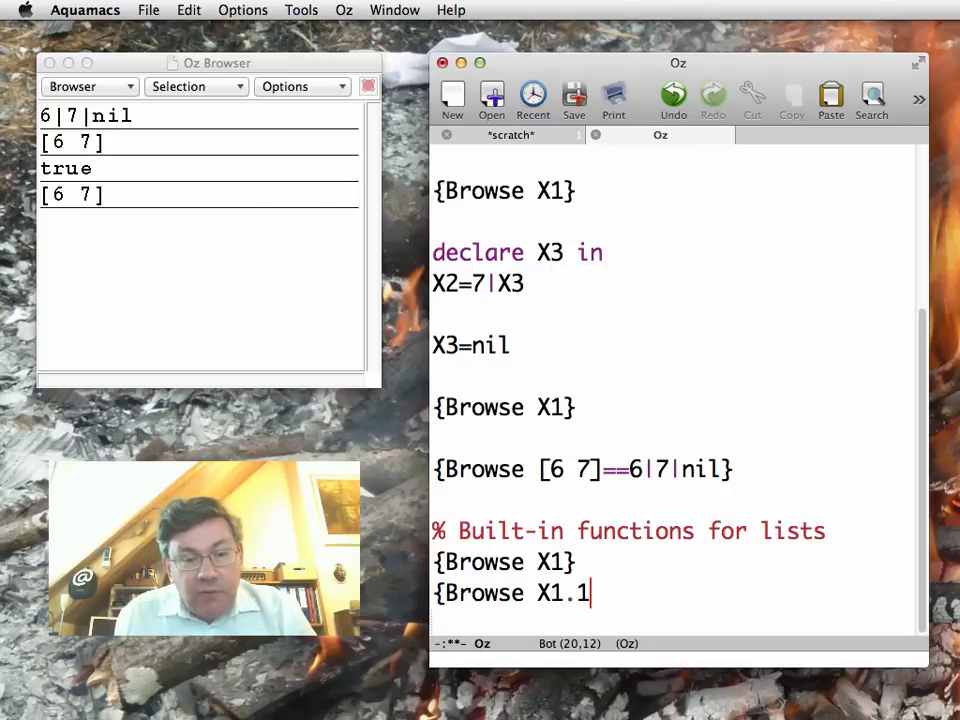
{"action": "type", "text": "}"}
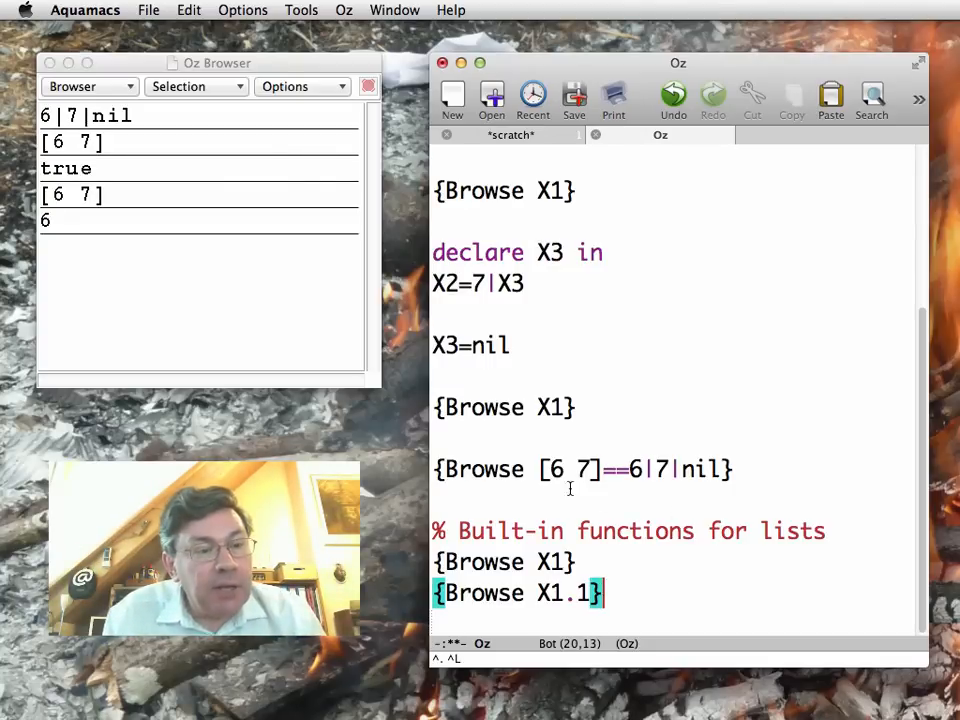
{"action": "key", "text": "Return"}
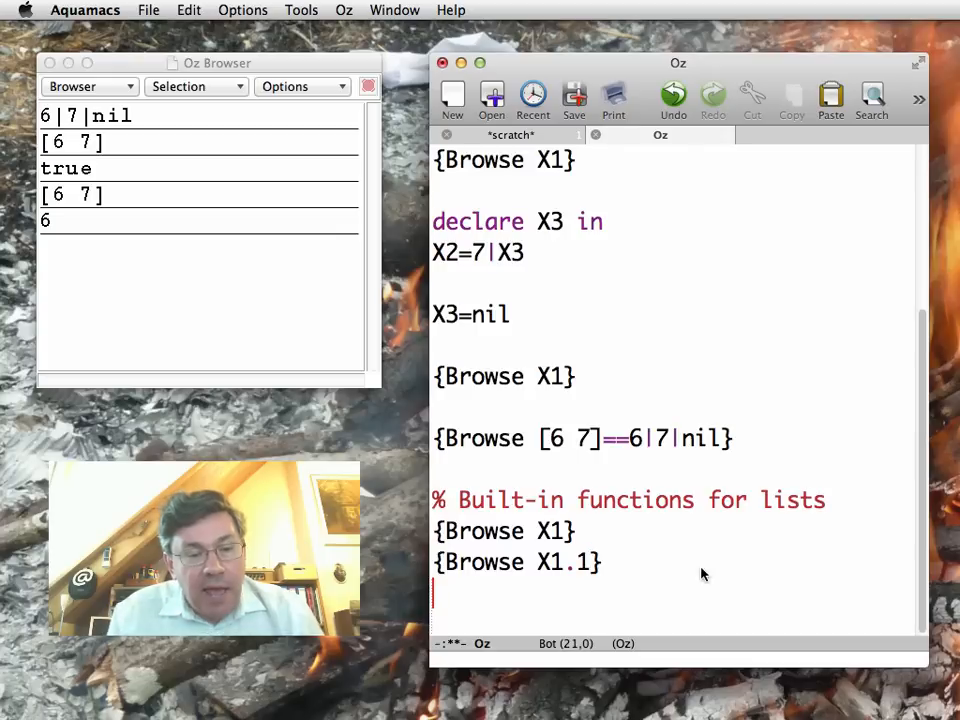
Browse X1.2 and label the access lines '% Head / car' and '% Tail / cdr'
{"action": "type", "text": "{Browse X1.2"}
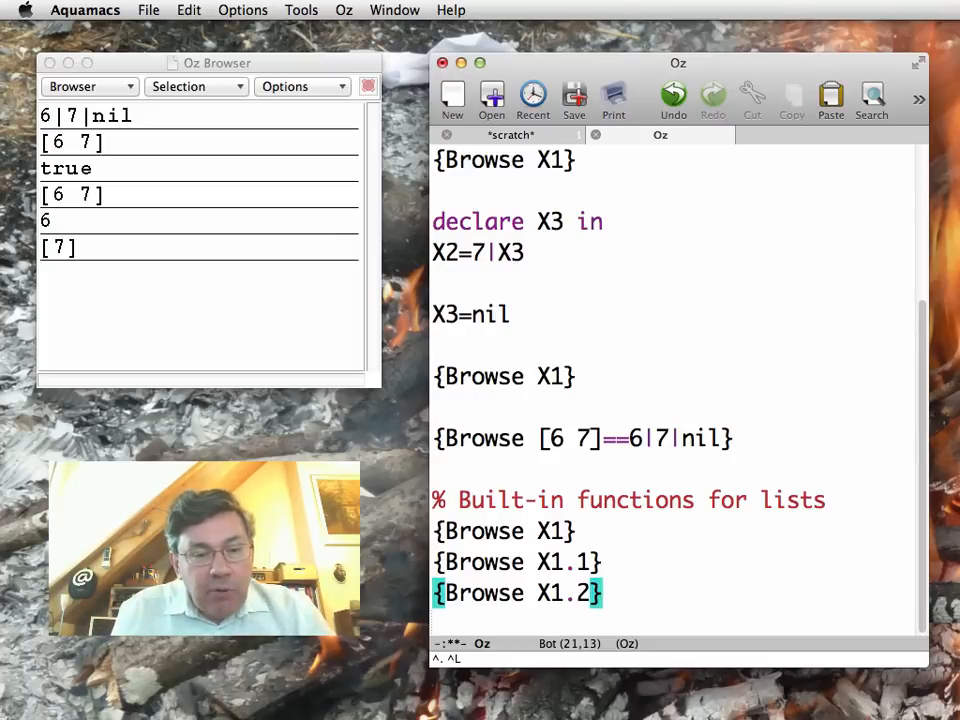
{"action": "type", "text": "%"}
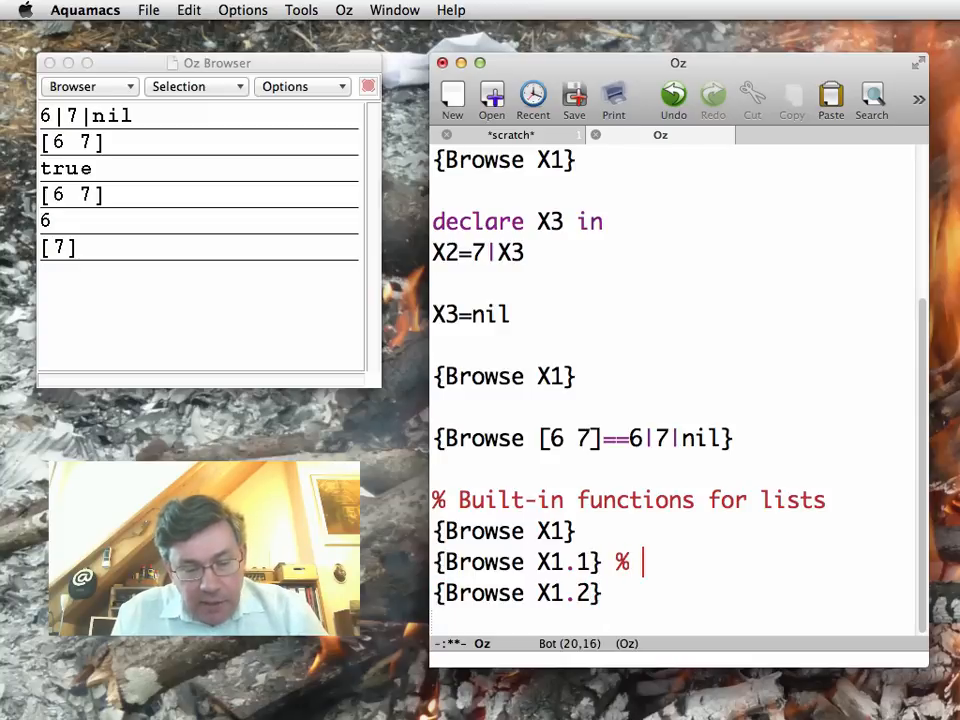
{"action": "type", "text": "Head /"}
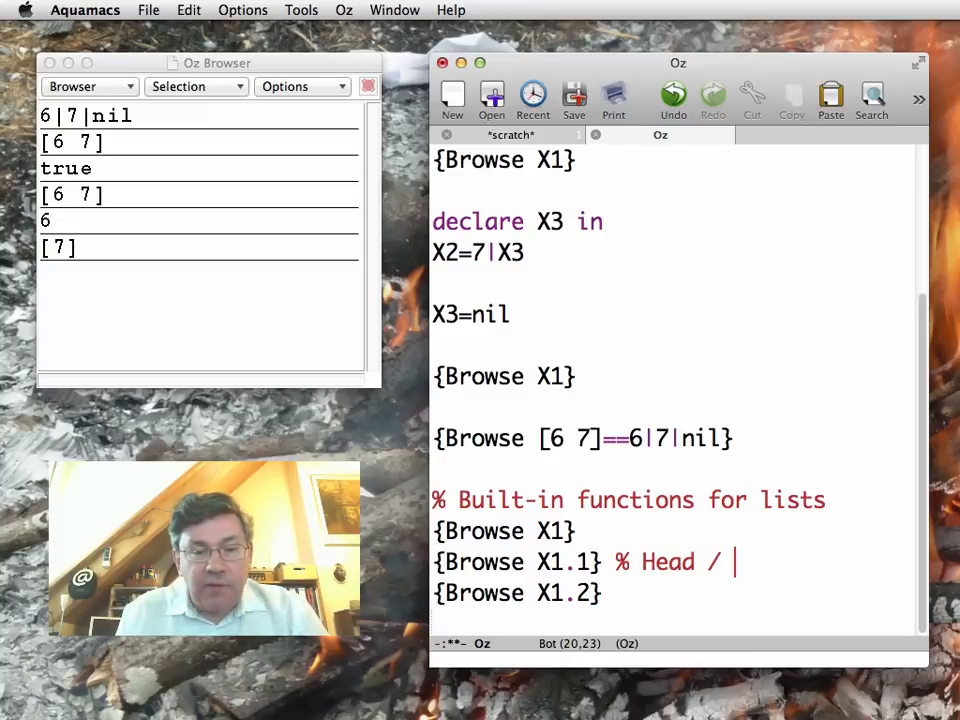
{"action": "type", "text": "car"}
{"action": "left_click", "coordinate": [673, 593]}
{"action": "type", "text": " %"}
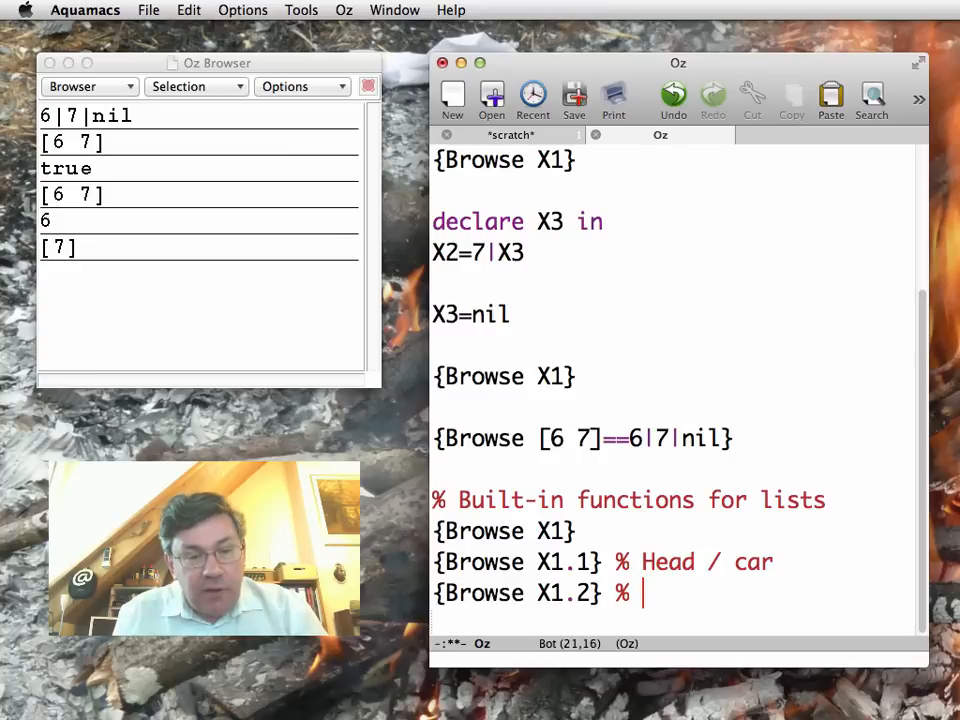
{"action": "type", "text": "Tail"}
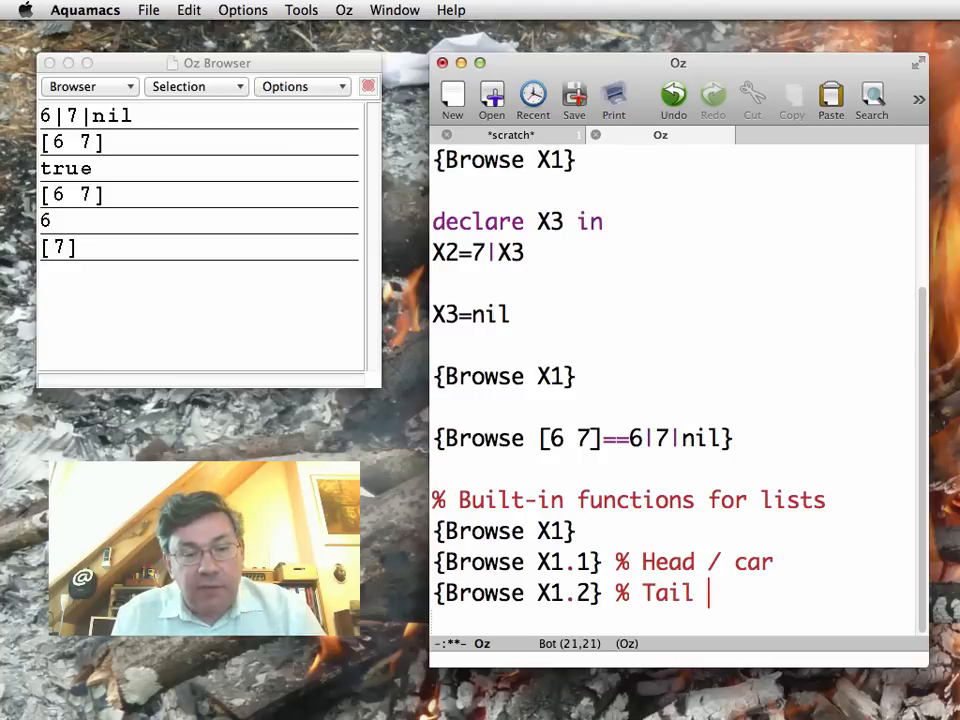
{"action": "type", "text": "cdr"}
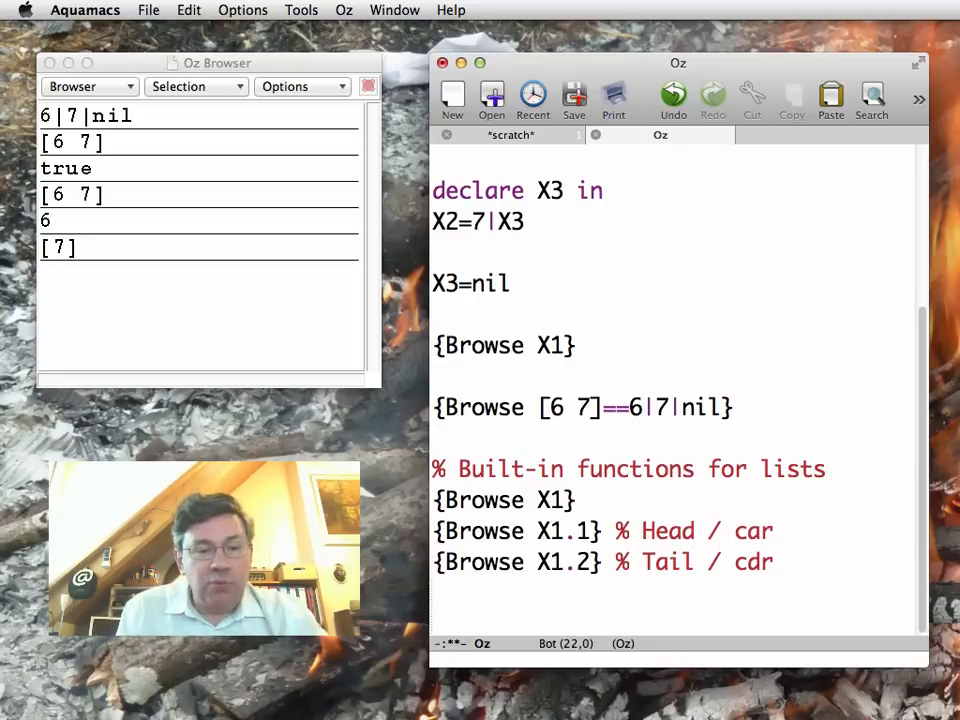
Browse X1.2.1 to show 7, and start a new comment
{"action": "type", "text": "{Brow"}
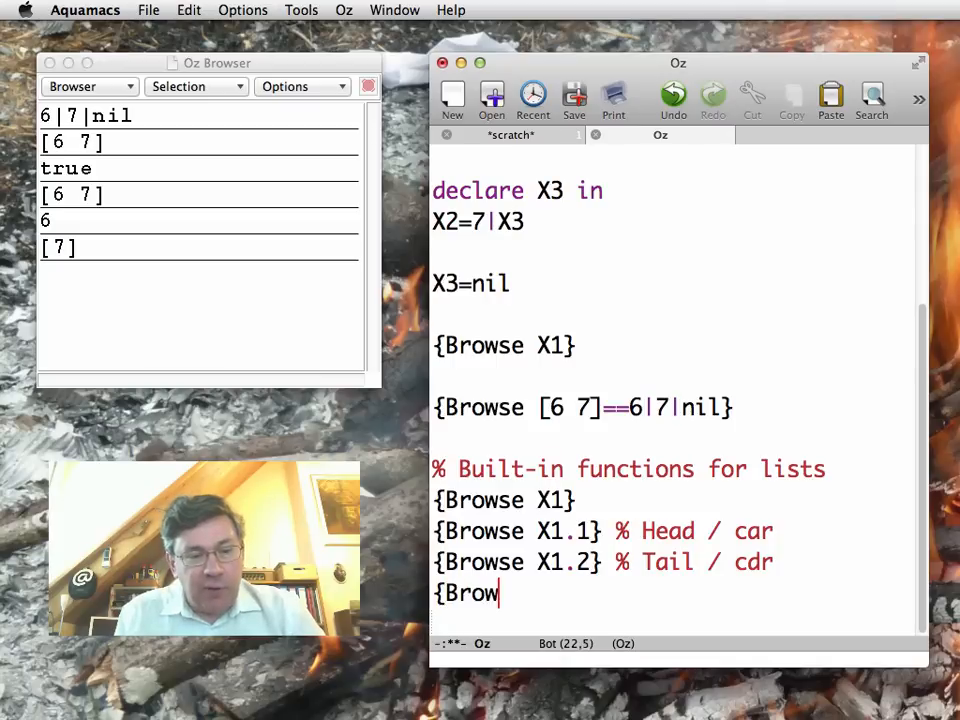
{"action": "type", "text": "se X1"}
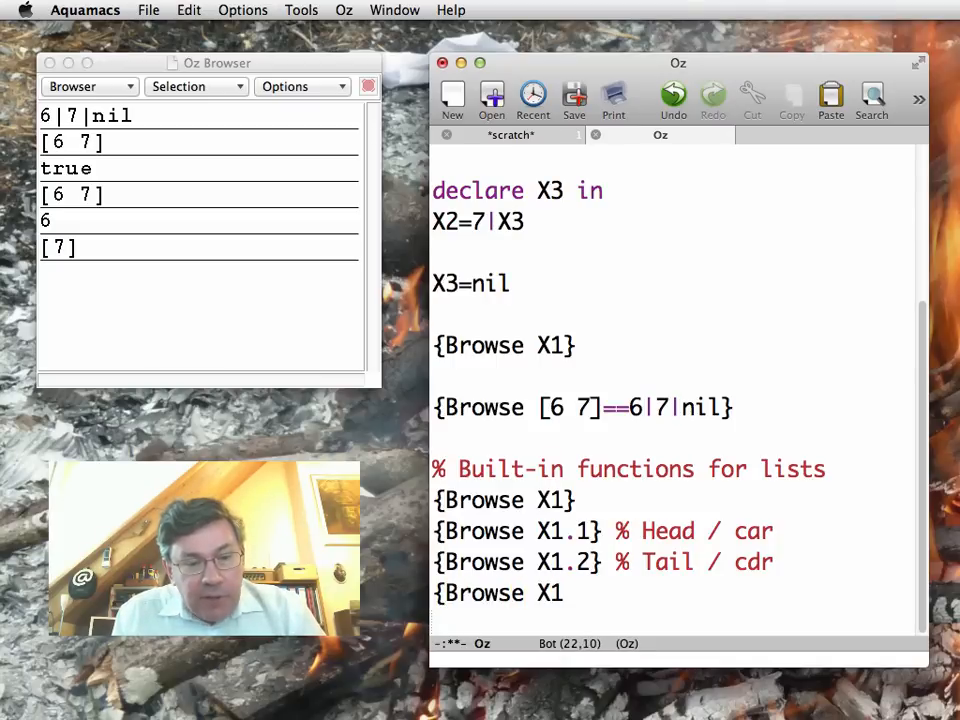
{"action": "type", "text": "."}
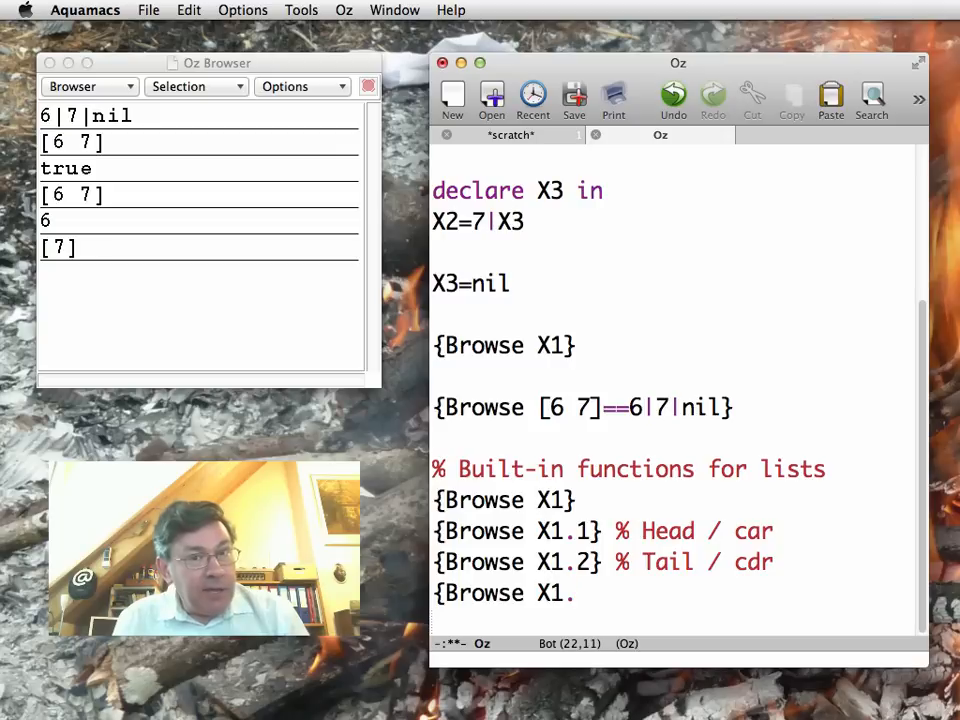
{"action": "type", "text": ".2.1"}
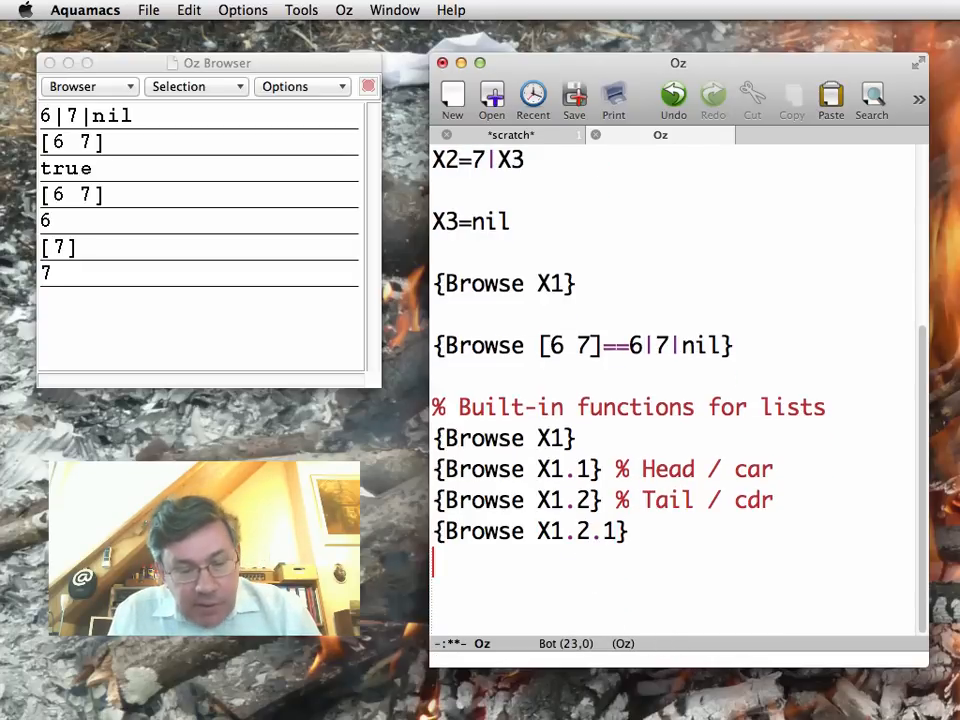
{"action": "type", "text": "%"}
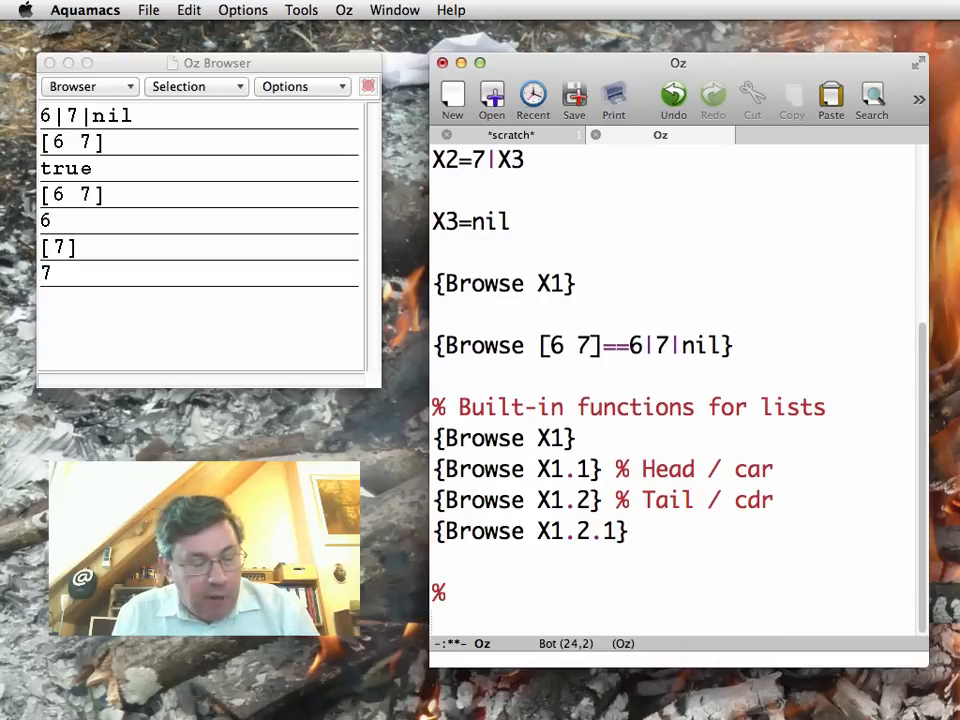
Write commented fun {Sum L}: 0 for nil, else L.1+{Sum L.2}
{"action": "type", "text": "Recur"}
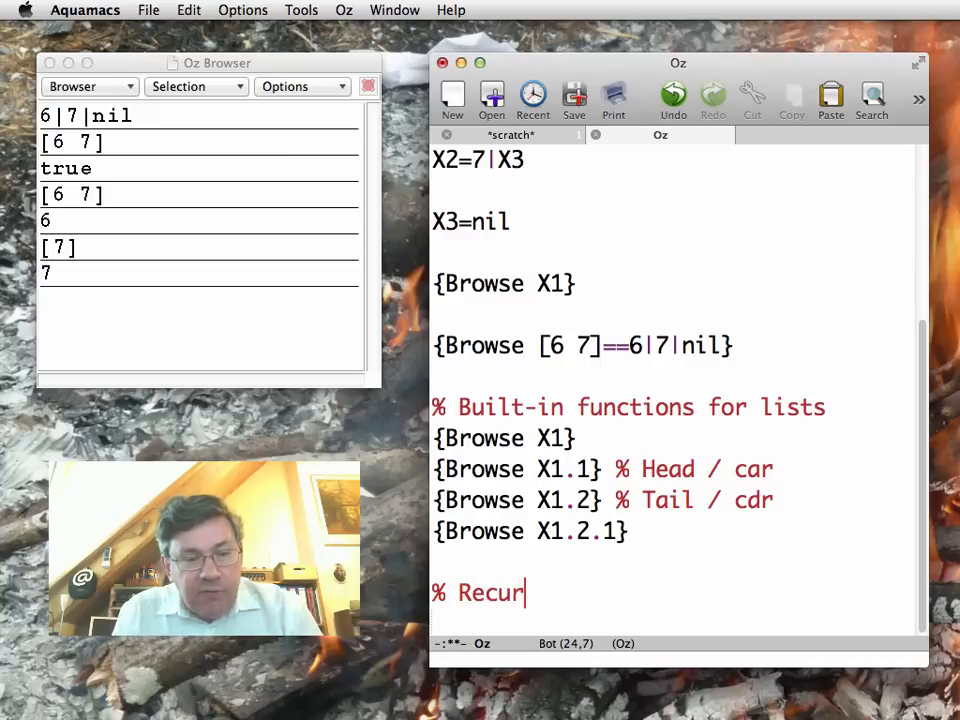
{"action": "type", "text": "sive function on a list"}
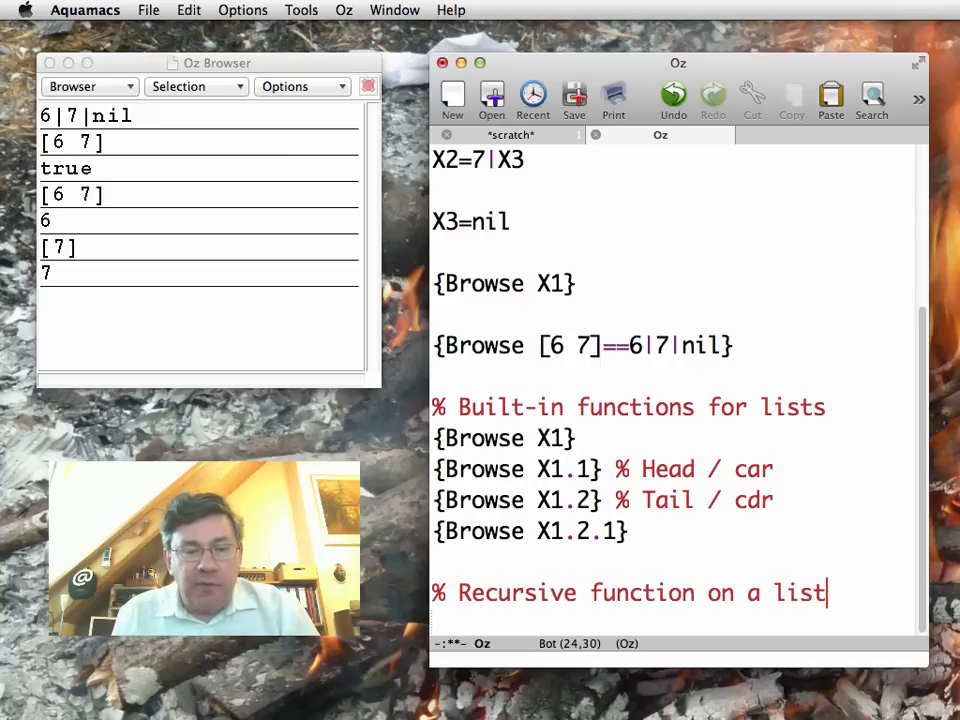
{"action": "type", "text": "% Sum of elements"}
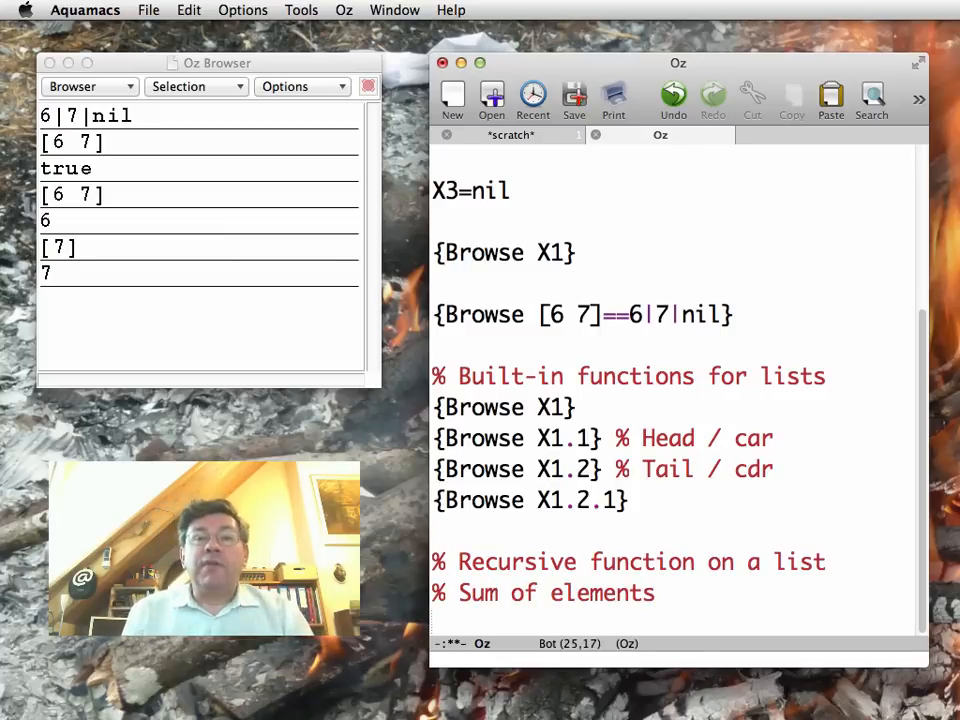
{"action": "type", "text": "declare"}
{"action": "type", "text": "fun {Sum L"}
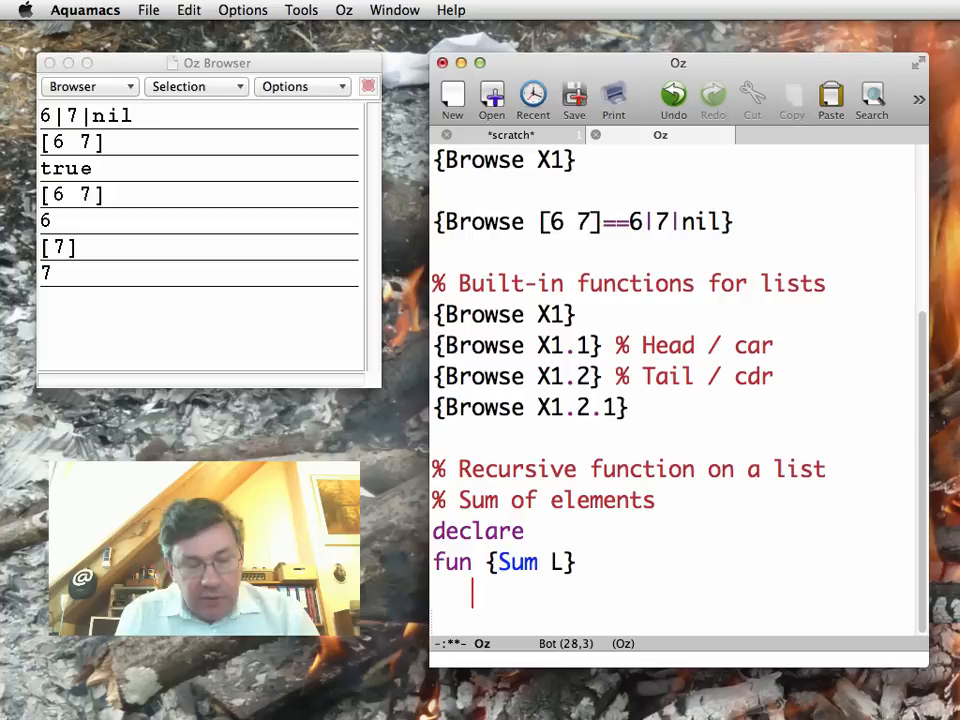
{"action": "type", "text": "if L"}
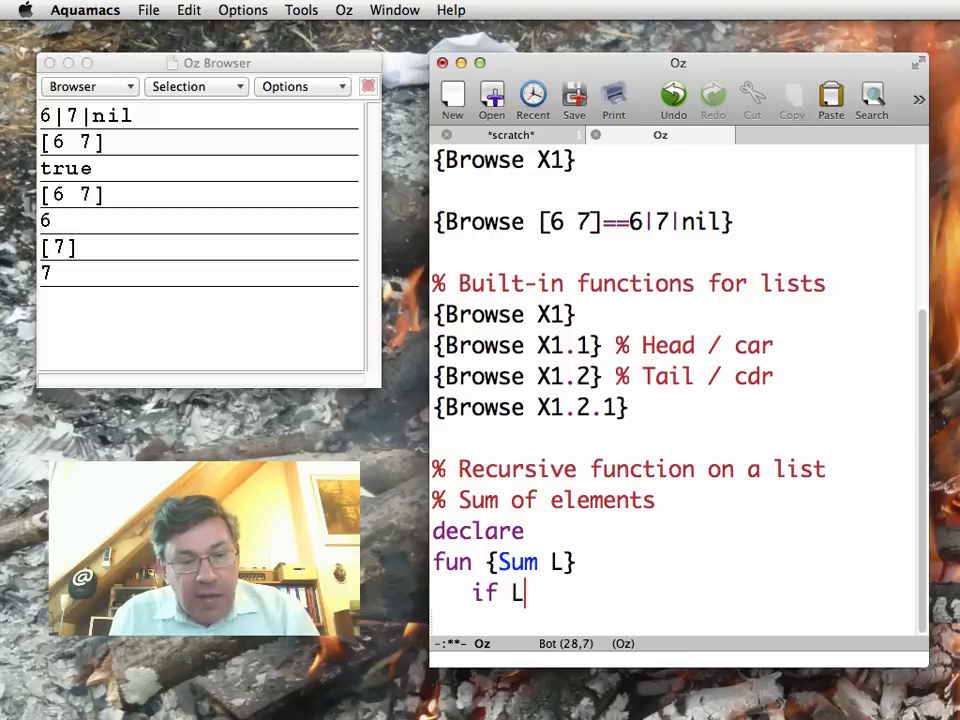
{"action": "type", "text": "==nil then"}
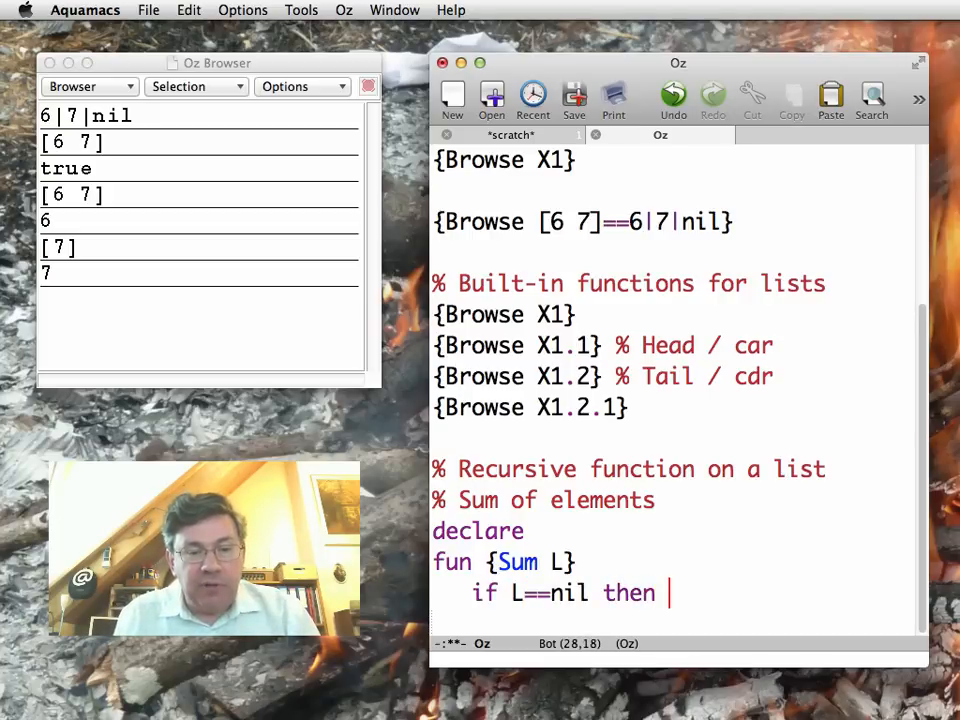
{"action": "type", "text": "0"}
{"action": "type", "text": "else"}
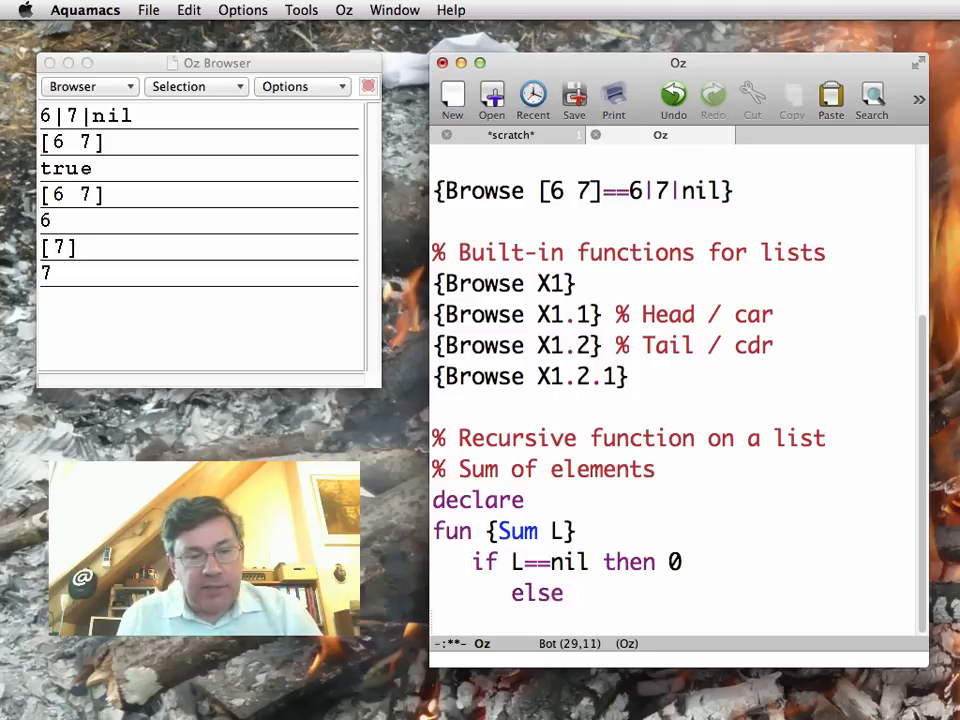
{"action": "type", "text": "L.1+"}
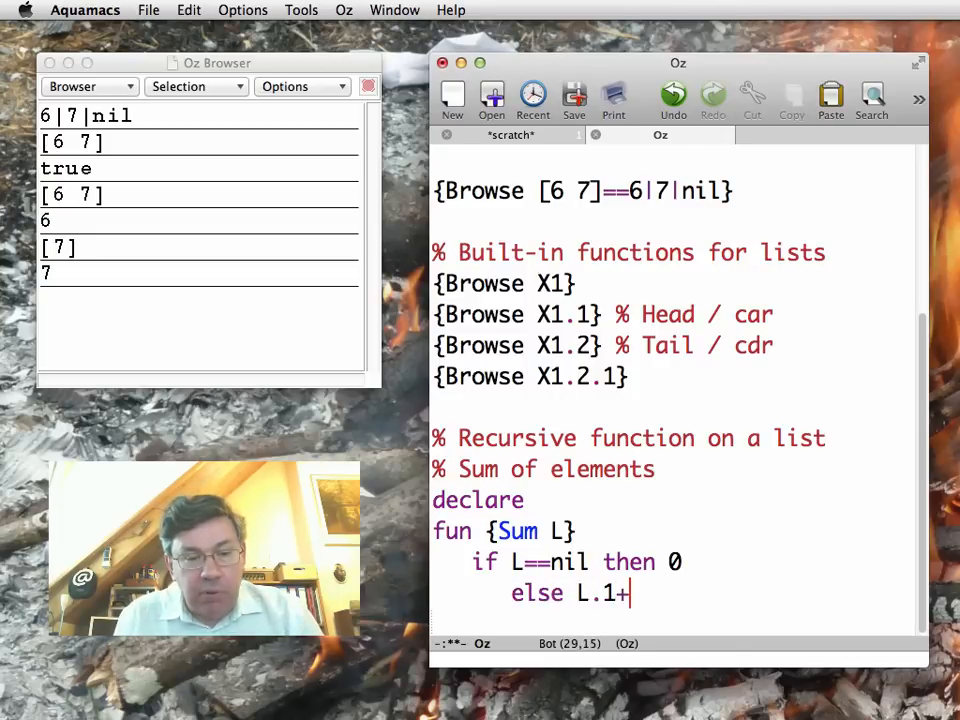
{"action": "type", "text": "{Sum L.2} end"}
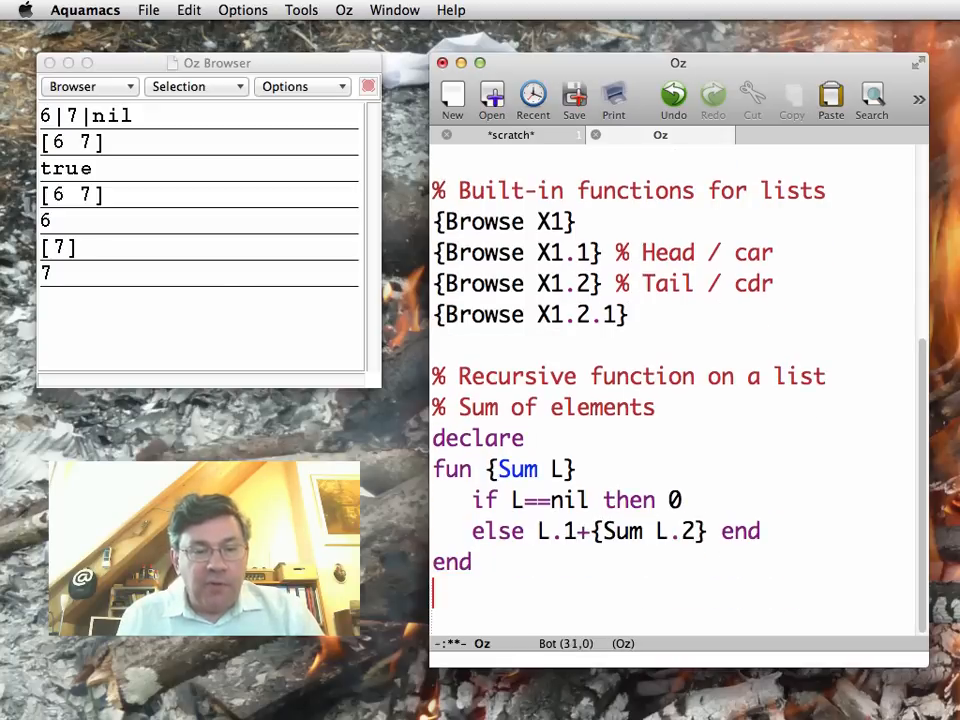
{"action": "mouse_move", "coordinate": [660, 599]}
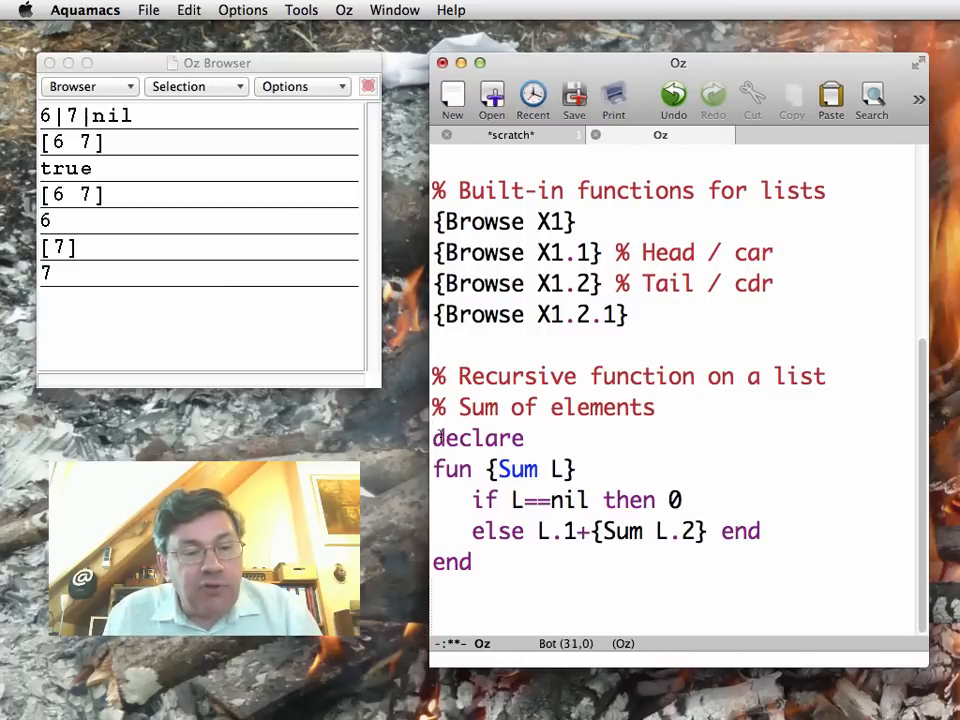
{"action": "left_click_drag", "start_coordinate": [433, 438], "coordinate": [470, 562]}
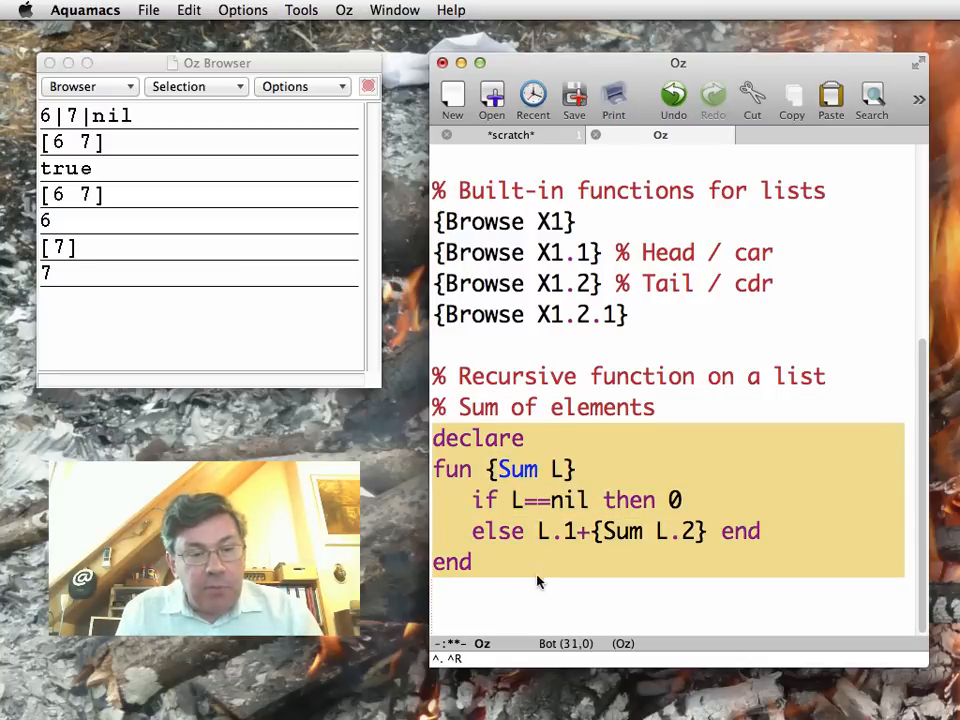
Feed the Sum function and browse {Sum X1}, which shows 13
{"action": "type", "text": "{Browse {Sum X1"}
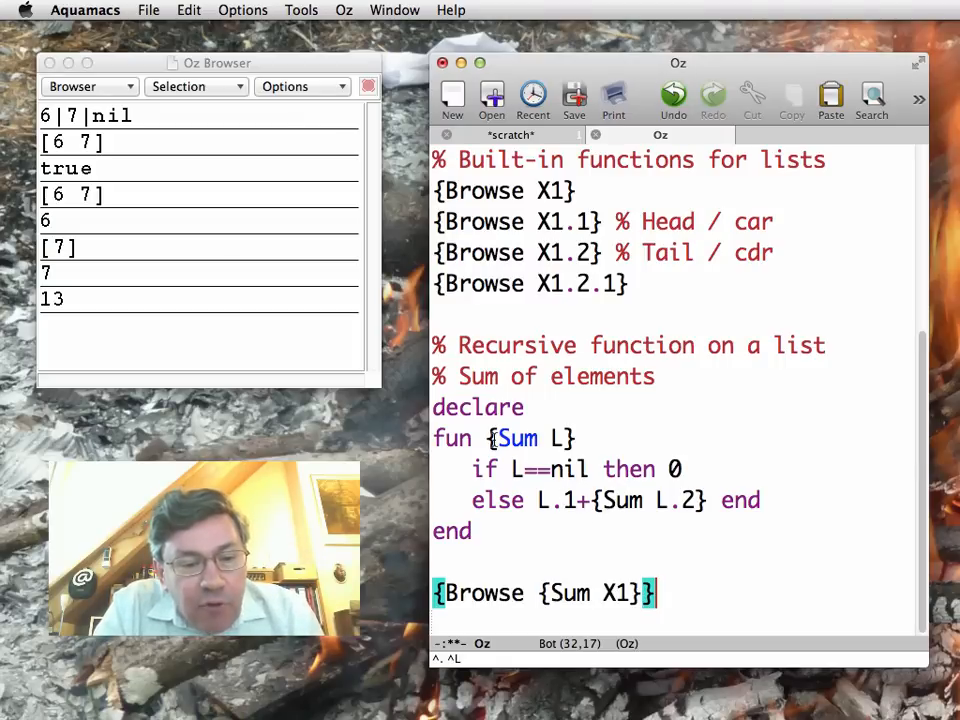
{"action": "double_click", "coordinate": [517, 438]}
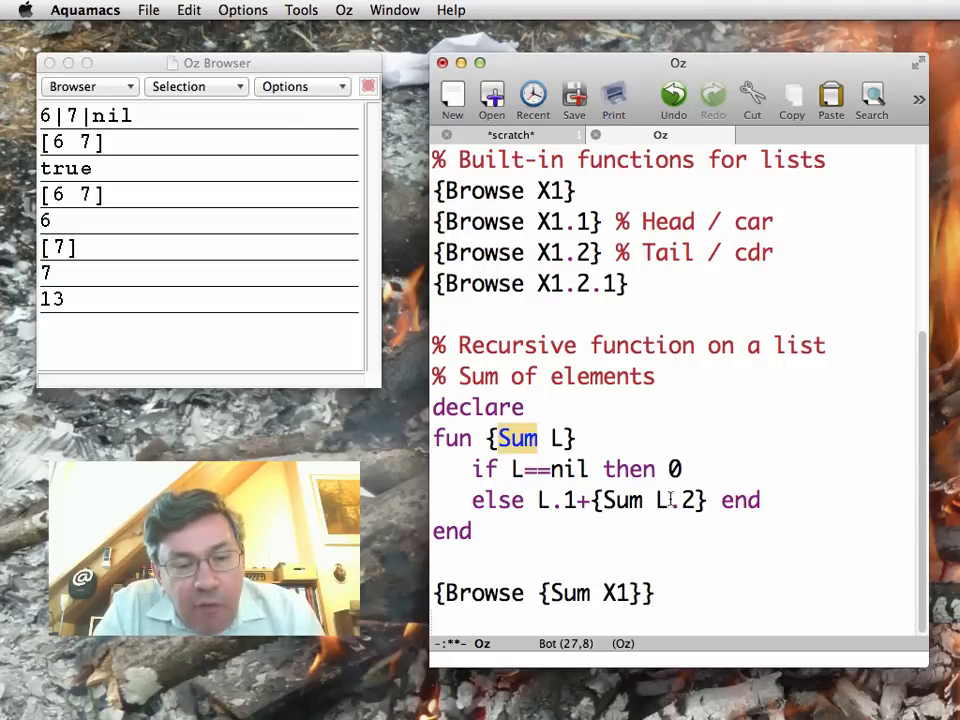
{"action": "double_click", "coordinate": [678, 500]}
{"action": "type", "text": "%"}
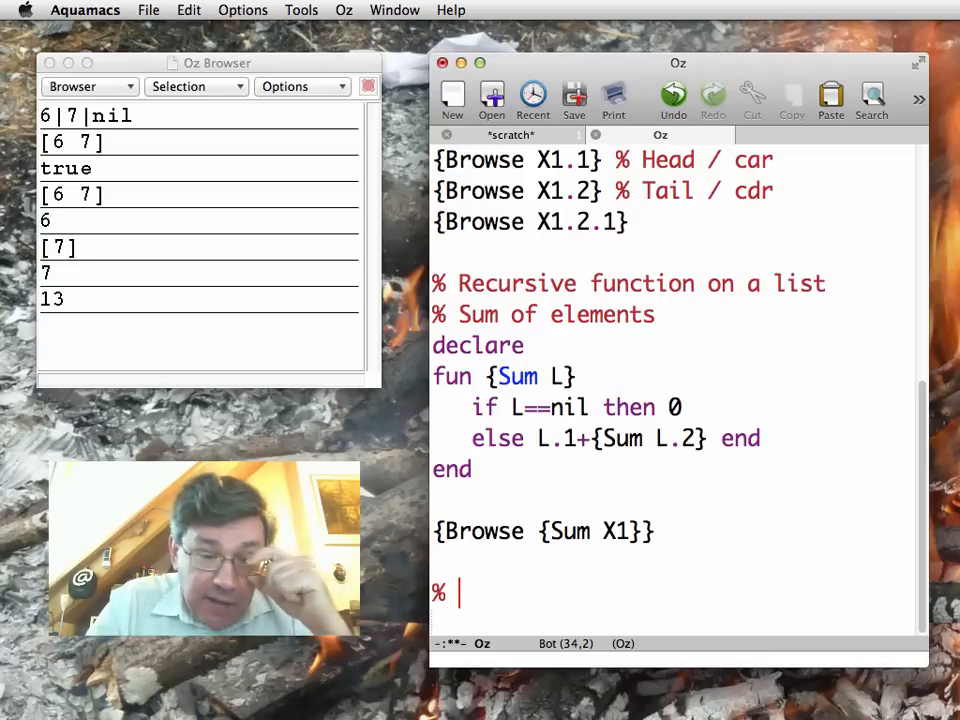
Write '% Tail-recursive Sum' and fun {Sum2 L A}: A at nil, else {Sum2 L.2 L.1+A}
{"action": "type", "text": "T"}
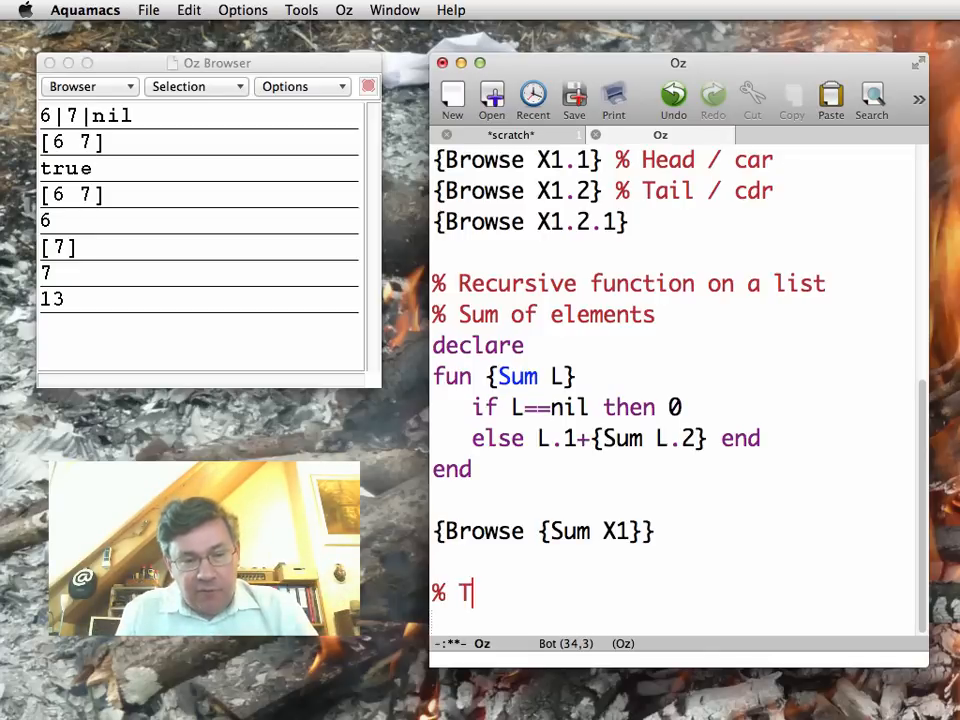
{"action": "type", "text": "ail-recursiv"}
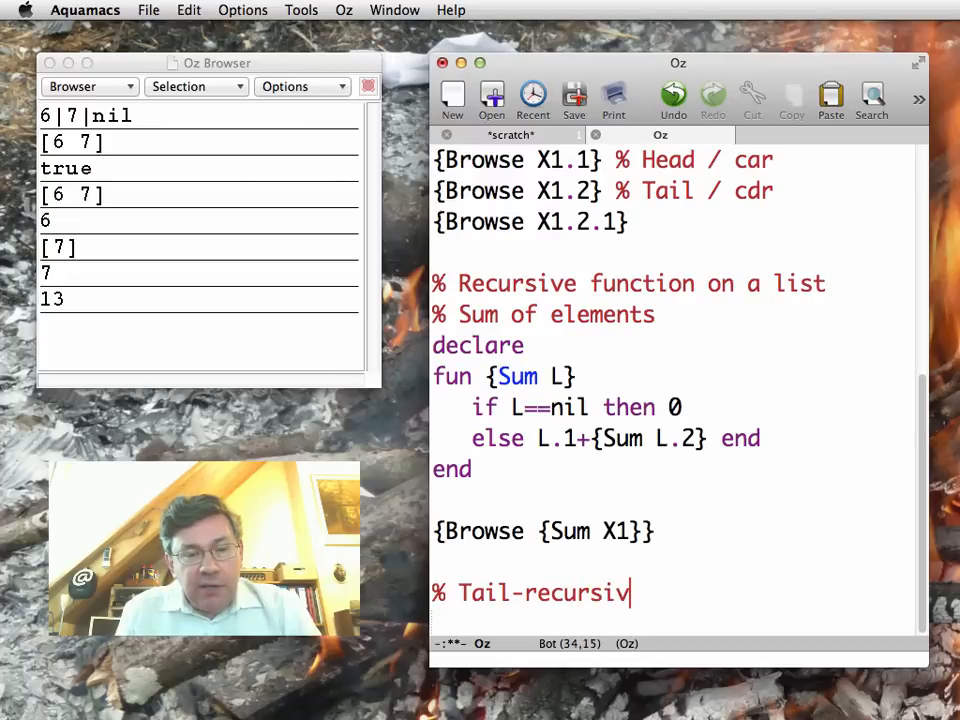
{"action": "type", "text": "e Sum"}
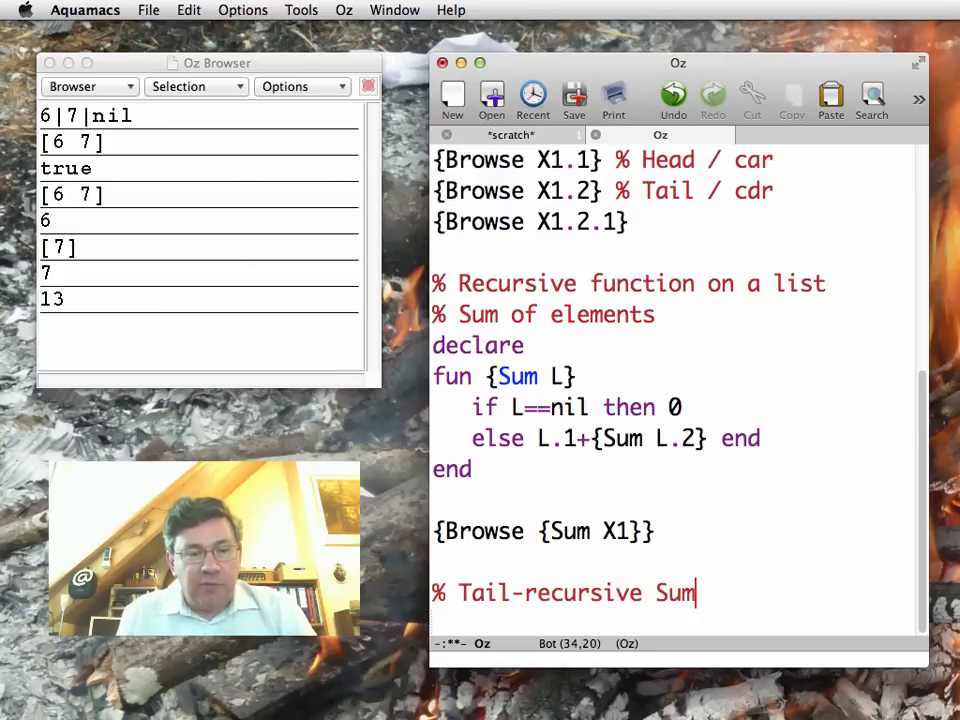
{"action": "type", "text": "declare"}
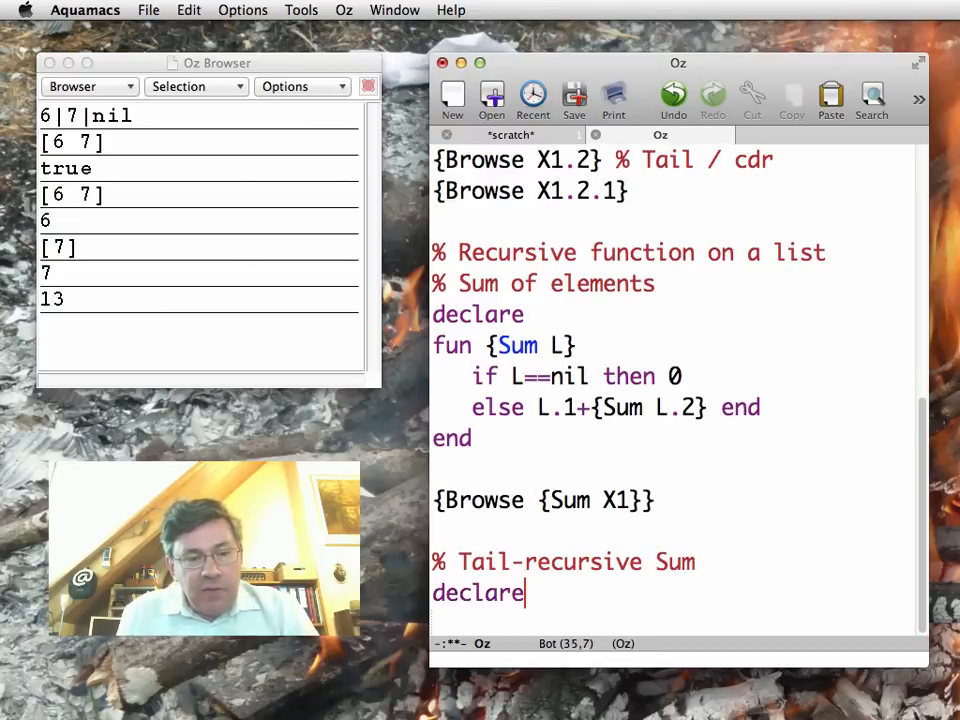
{"action": "type", "text": "fu"}
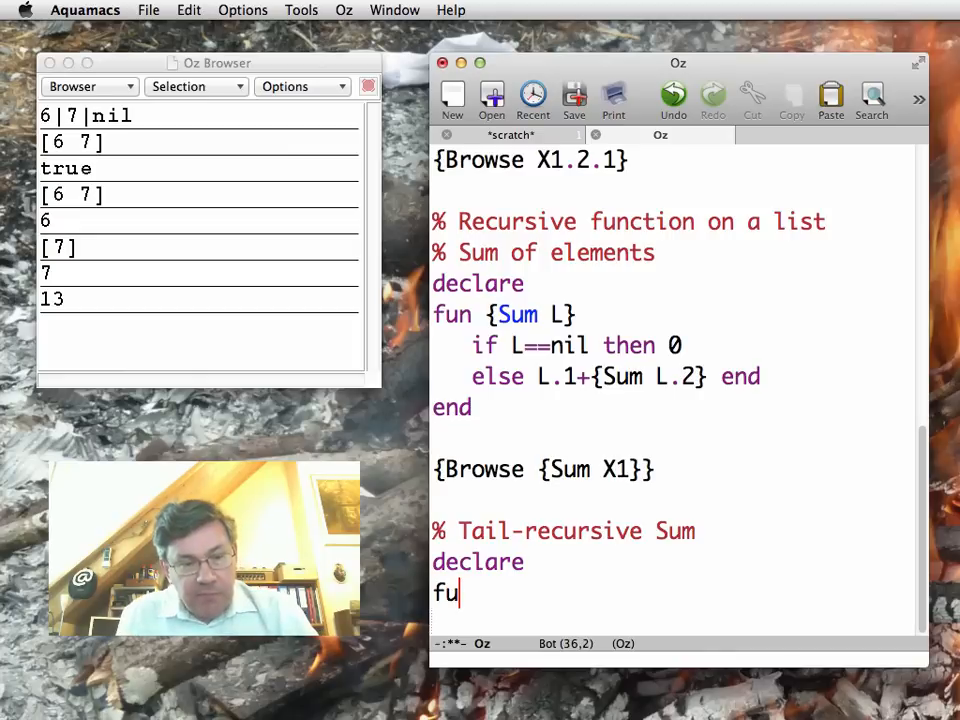
{"action": "type", "text": "n {Sum2 L A"}
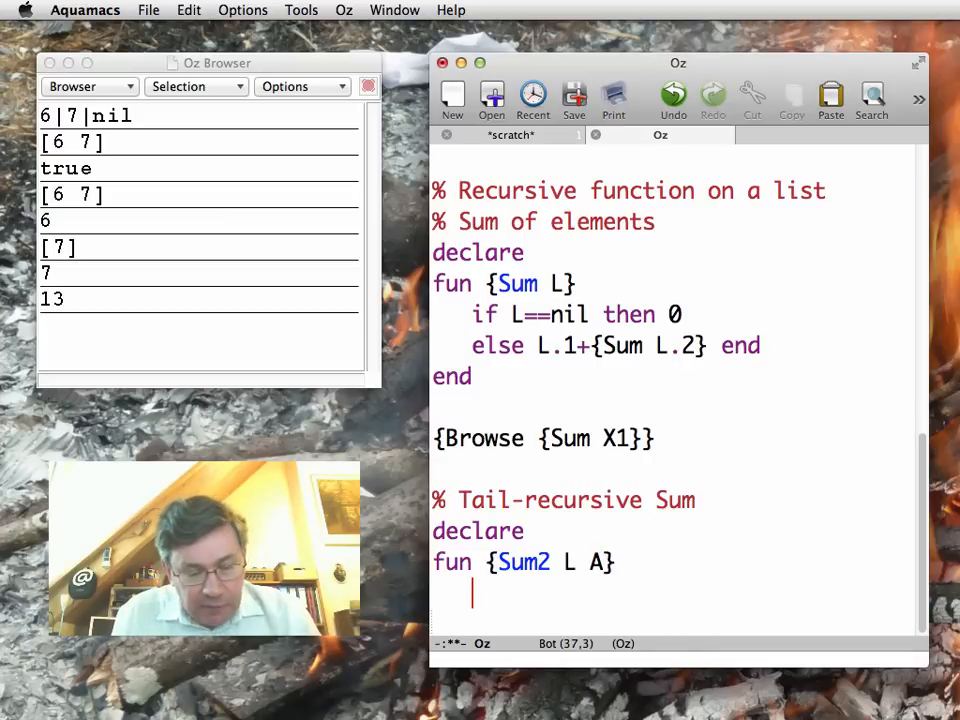
{"action": "type", "text": "if L"}
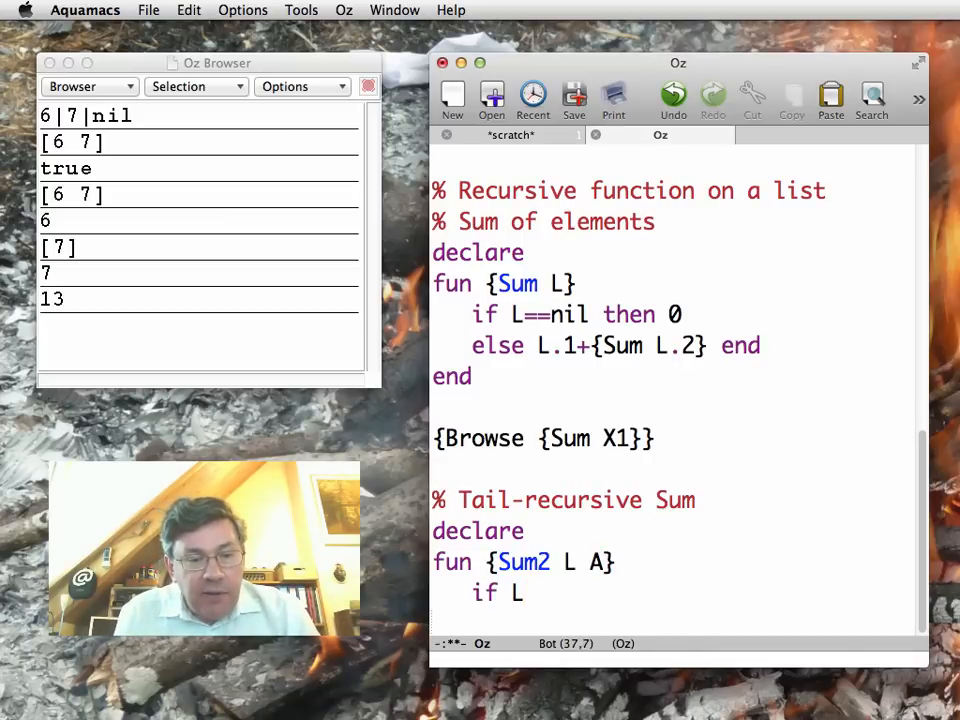
{"action": "type", "text": "==nil then A"}
{"action": "type", "text": "else {"}
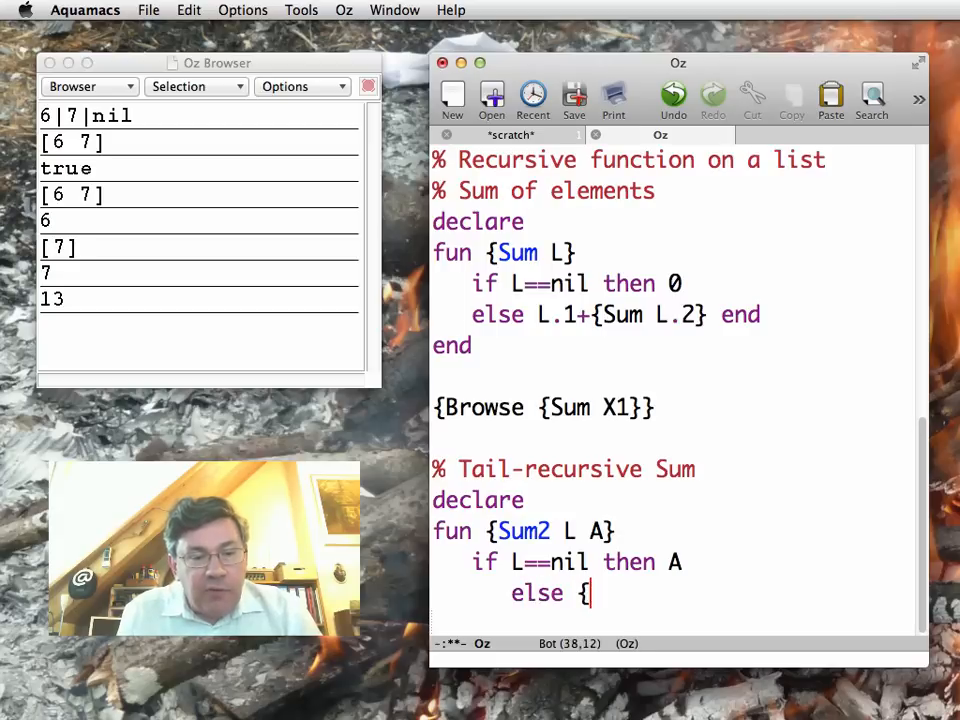
{"action": "type", "text": "Sum2"}
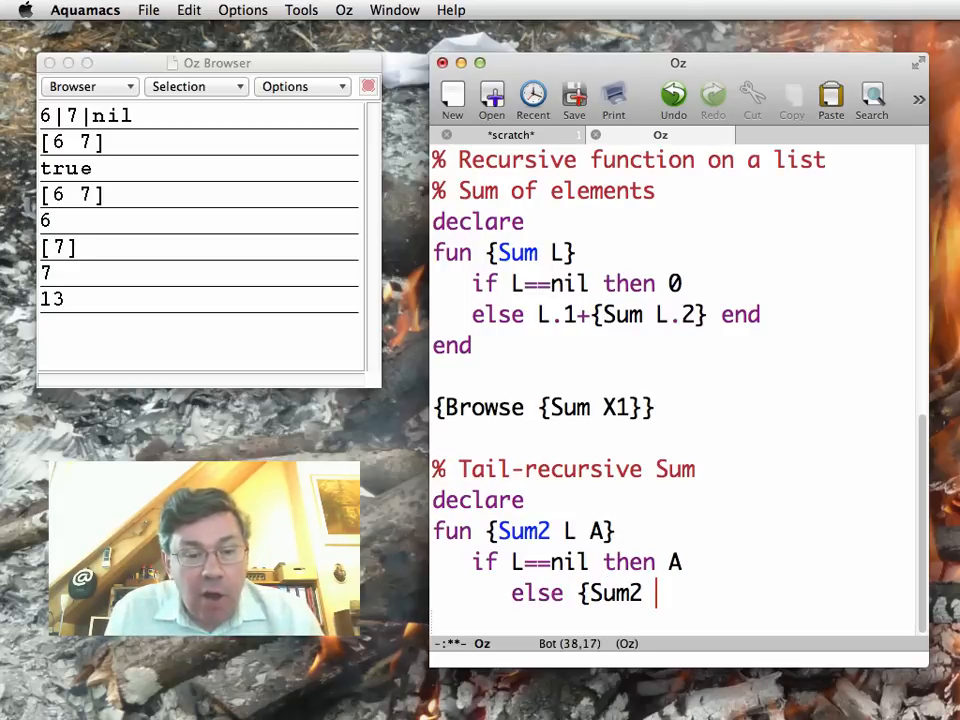
{"action": "type", "text": "L"}
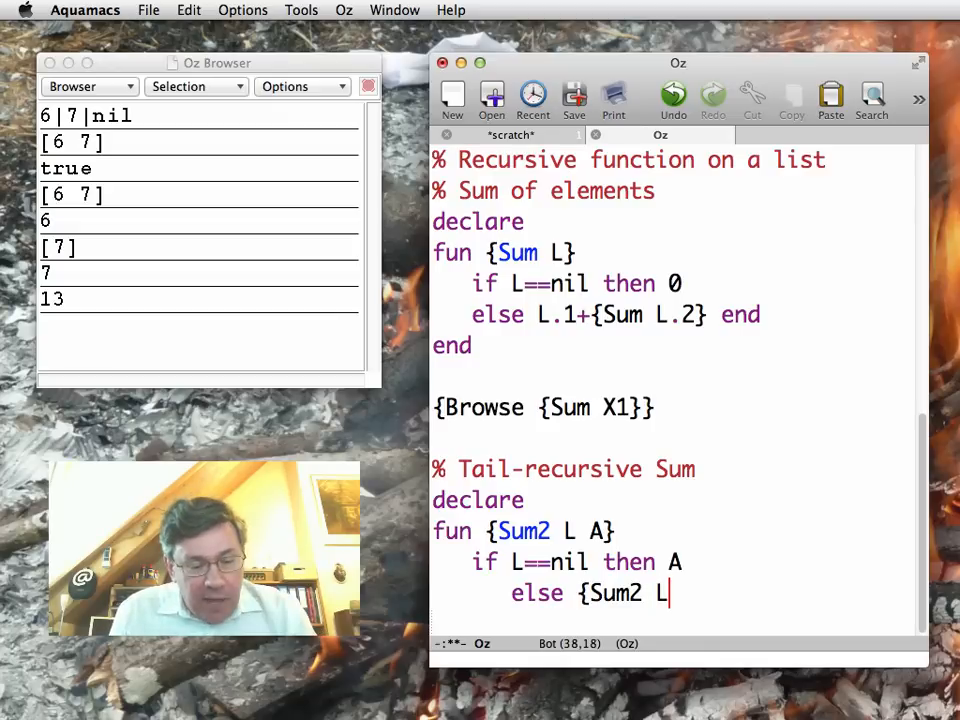
{"action": "type", "text": ".2 L.1+A} end"}
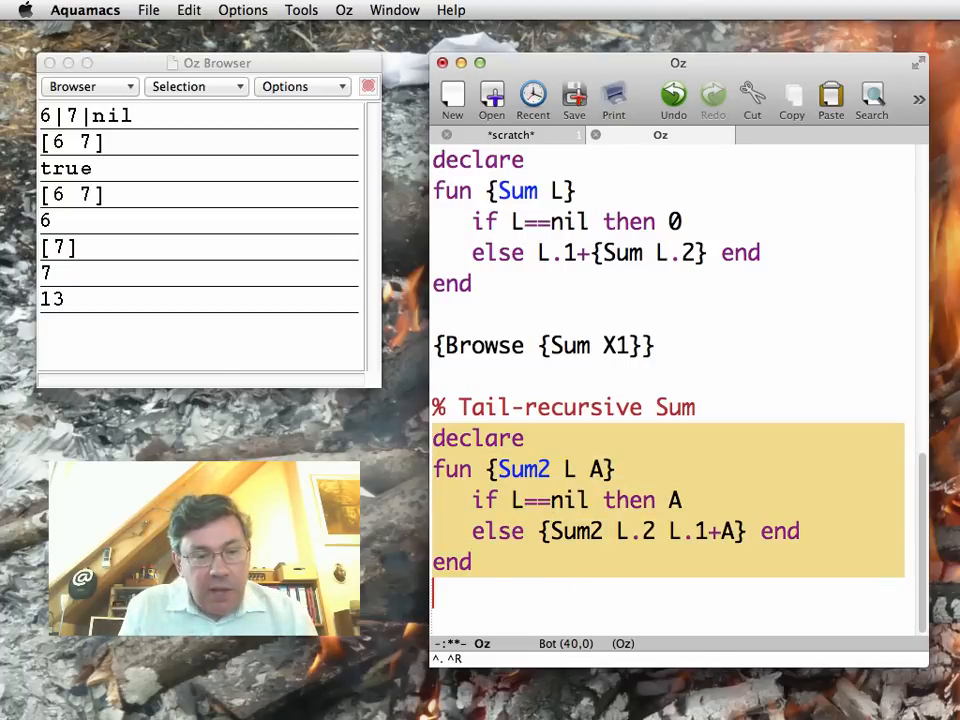
Browse {Sum2 X1 0} for a second 13, then begin a '% Nth element of a list' comment
{"action": "type", "text": "{Browse"}
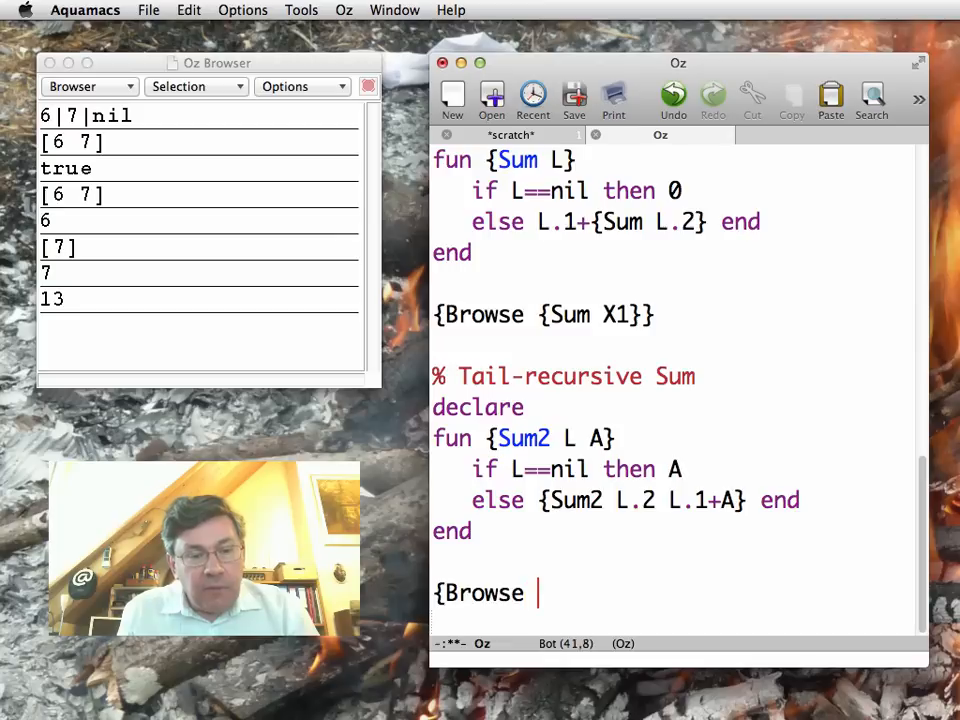
{"action": "type", "text": "{Sum2 X1 0"}
{"action": "type", "text": "%"}
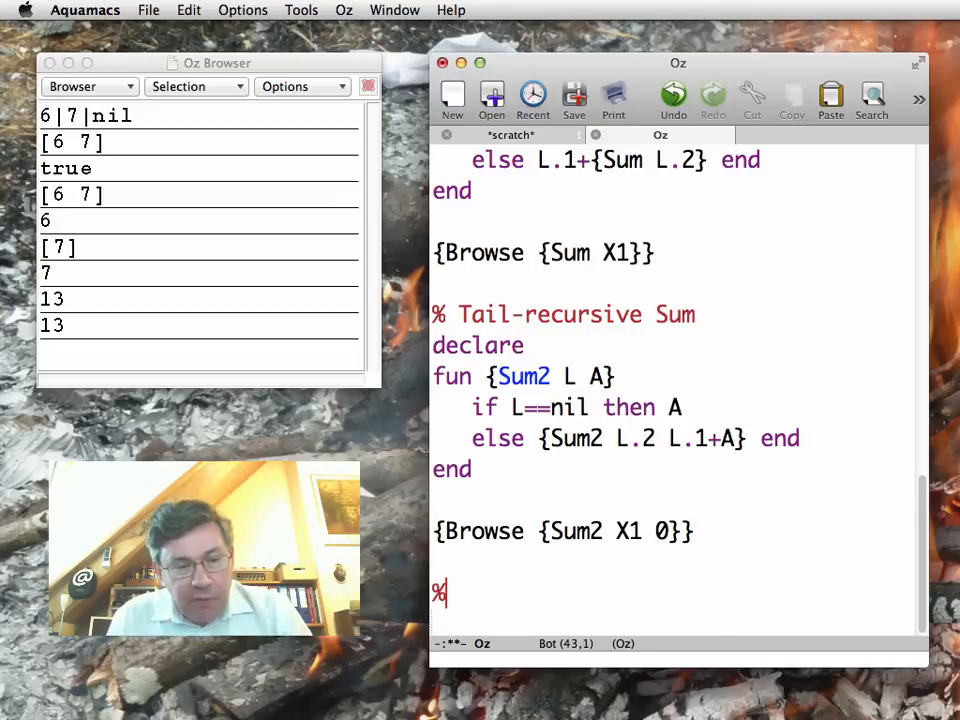
{"action": "type", "text": "Nth element of a list"}
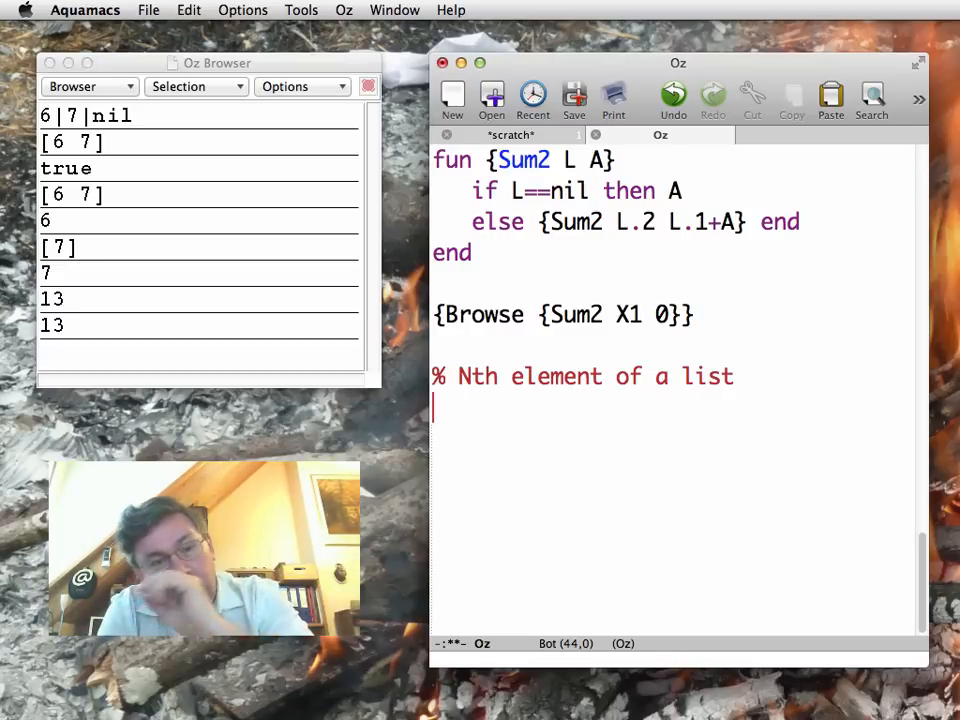
Define fun {Nth L N}: if N==1 then L.1 else {Nth L.2 N-1}
{"action": "type", "text": "declare"}
{"action": "type", "text": "fun {"}
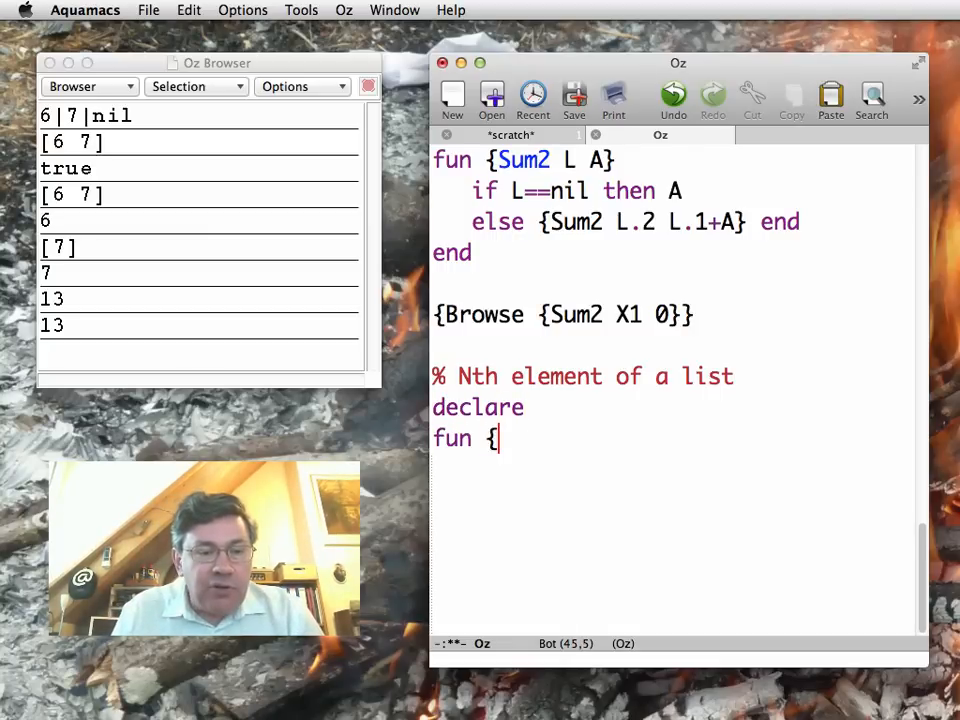
{"action": "type", "text": "Nth L"}
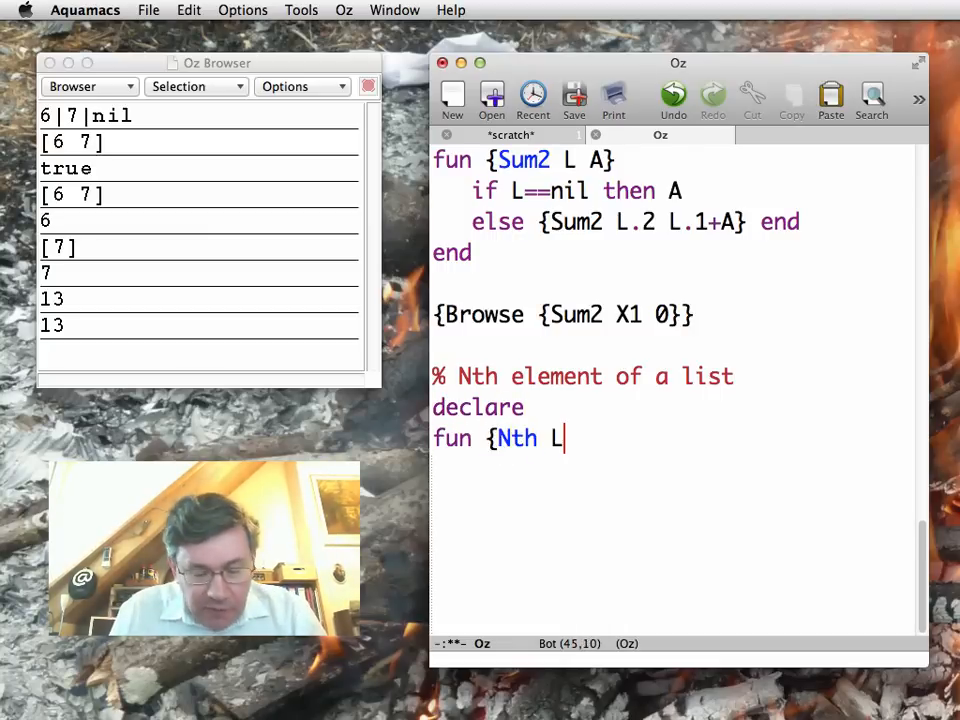
{"action": "type", "text": "N}"}
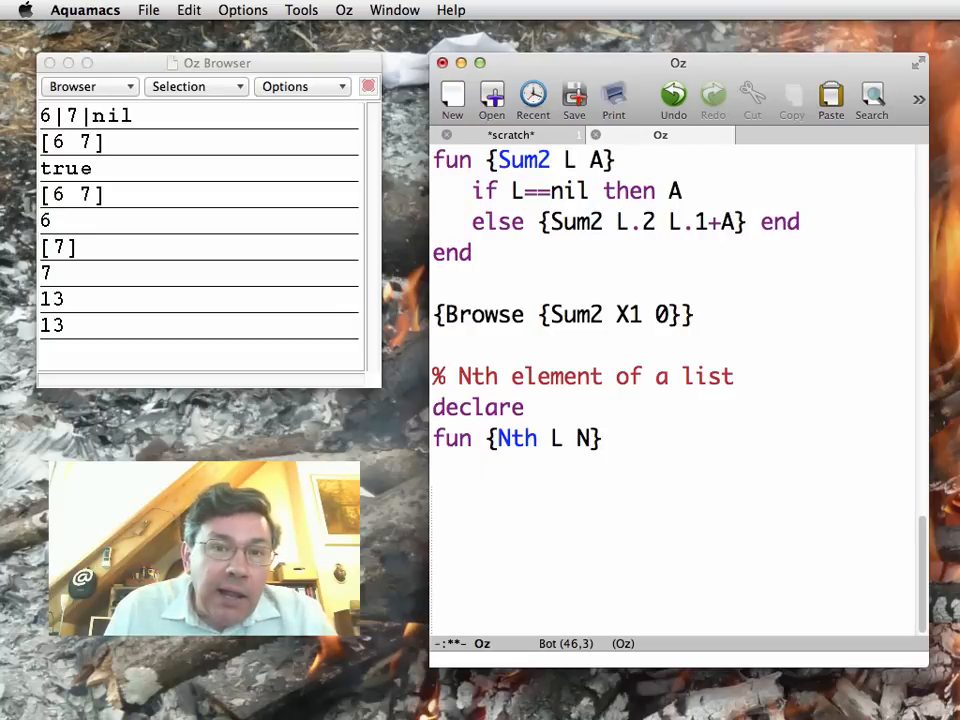
{"action": "type", "text": "if"}
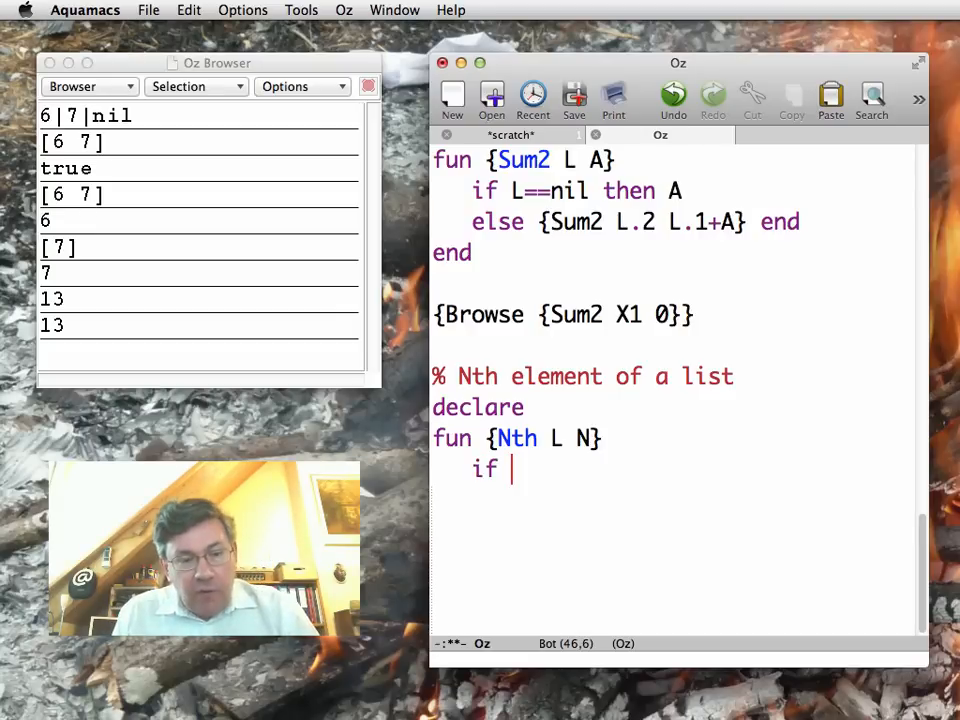
{"action": "type", "text": "N==1 then L.1"}
{"action": "type", "text": "else"}
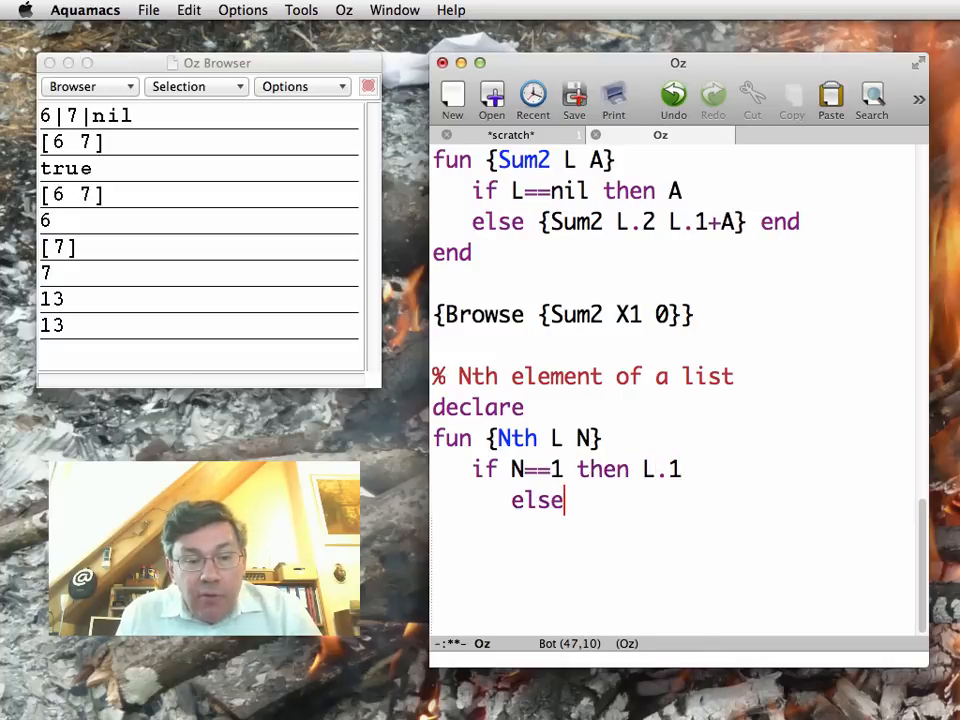
{"action": "type", "text": "{Nth L"}
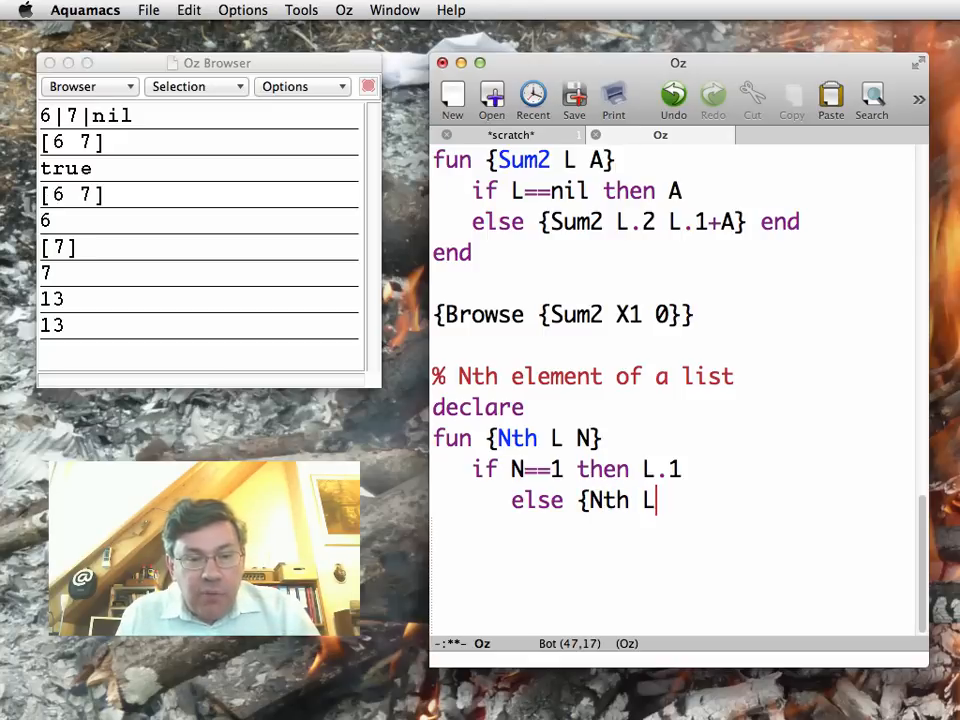
{"action": "type", "text": ".2 N-1"}
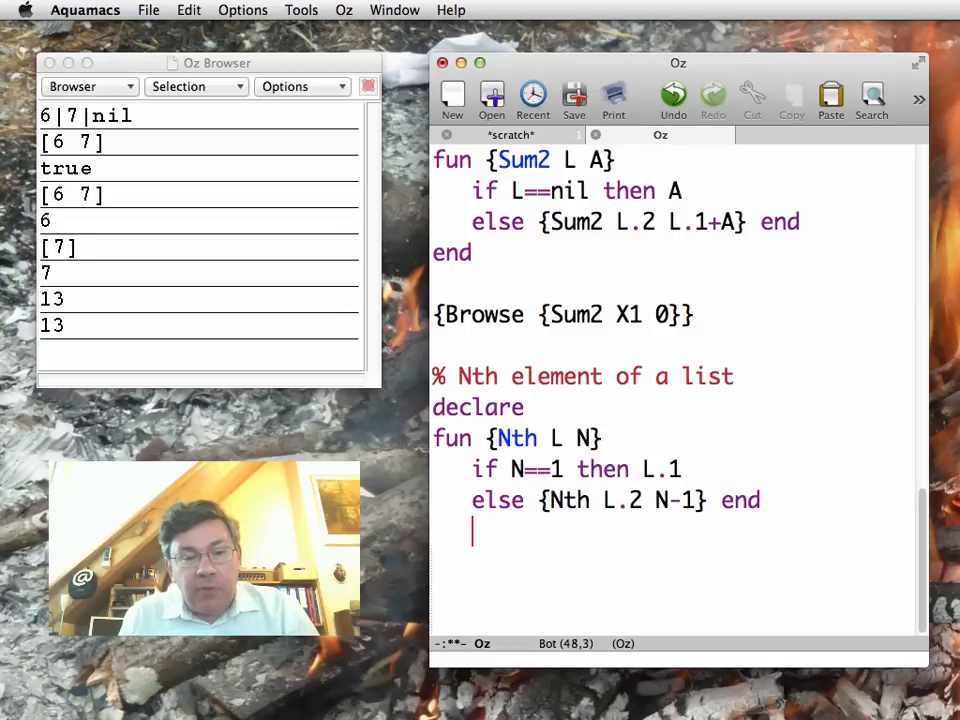
{"action": "type", "text": "end"}
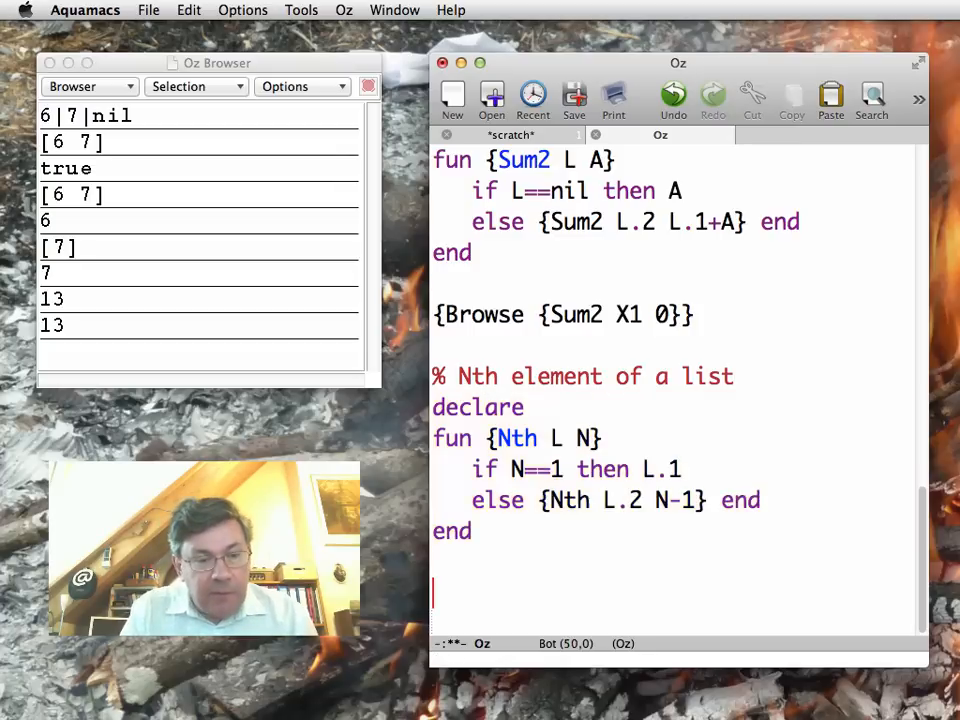
Begin typing {Browse {Nth X1 to show the Nth element of X1
{"action": "type", "text": "{Browse {"}
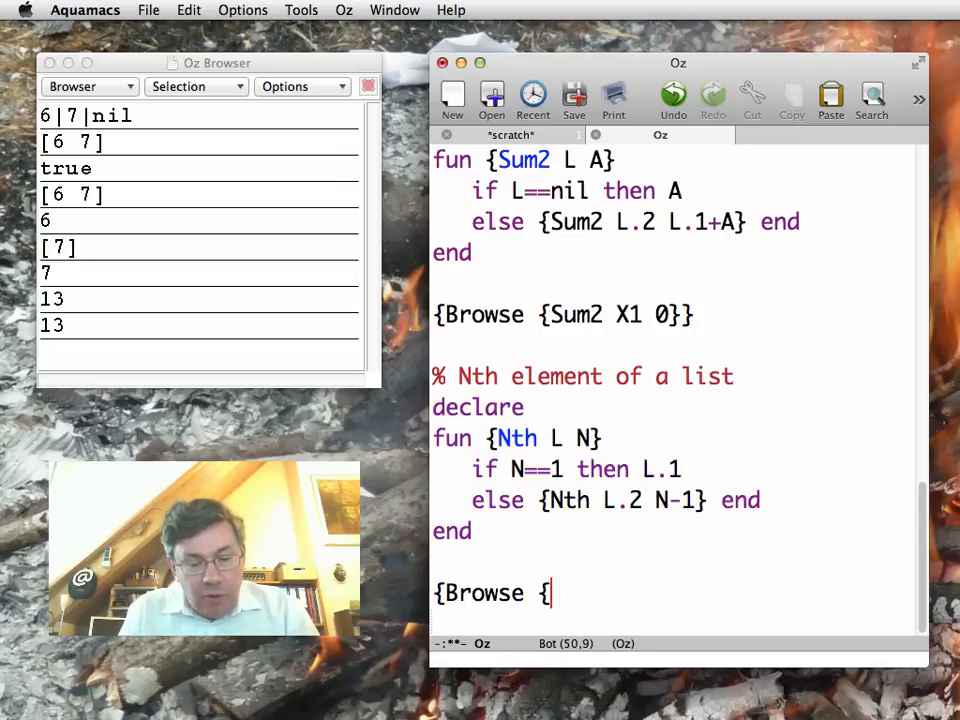
{"action": "type", "text": "Nth X1"}
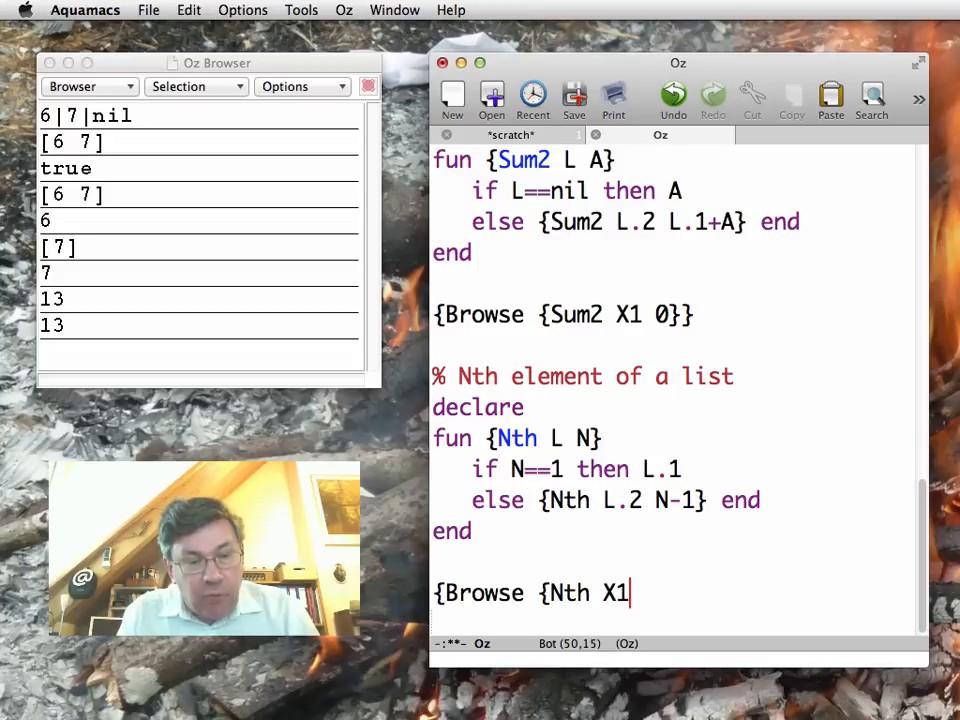